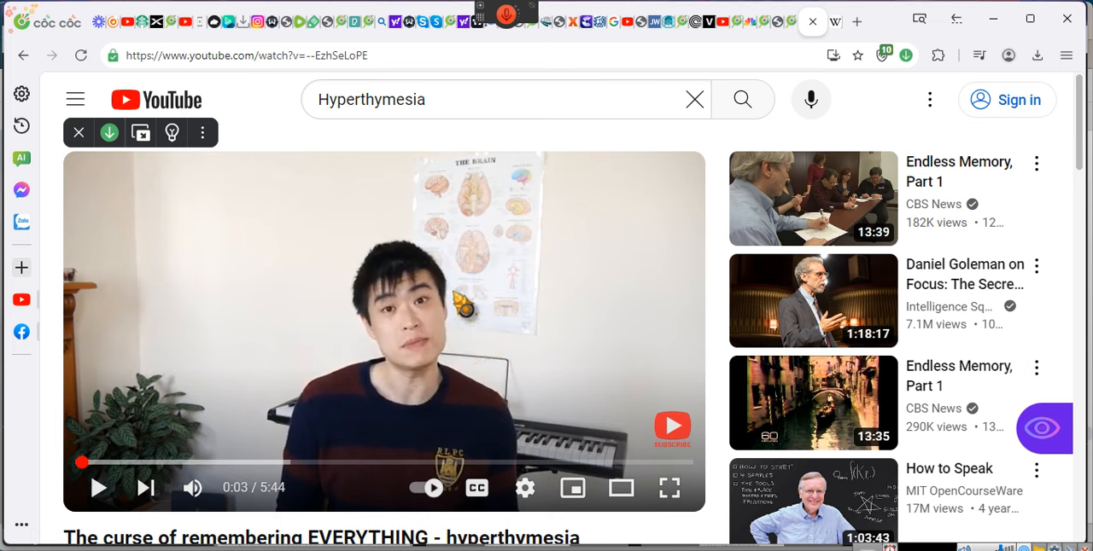
Step: Start 'The curse of remembering EVERYTHING - hyperthymesia' and let it play to about one minute
click(98, 487)
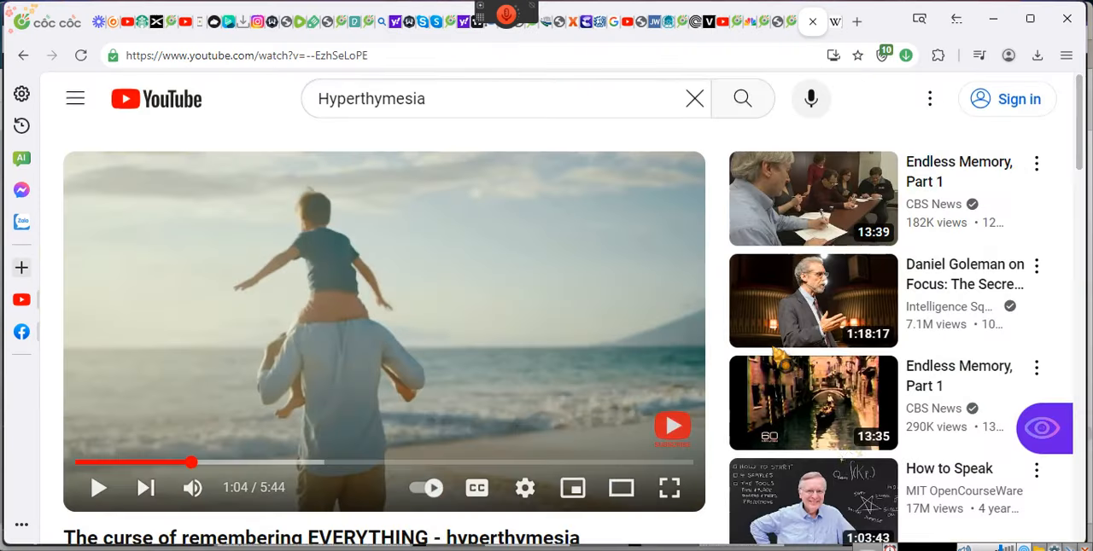
mouse_move(813, 300)
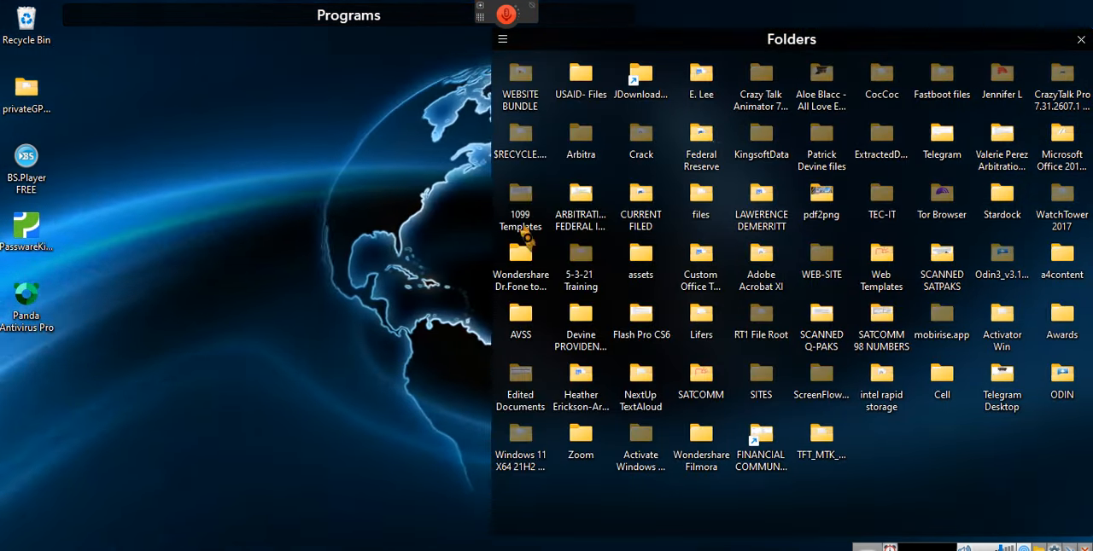
click(1079, 40)
text(t)
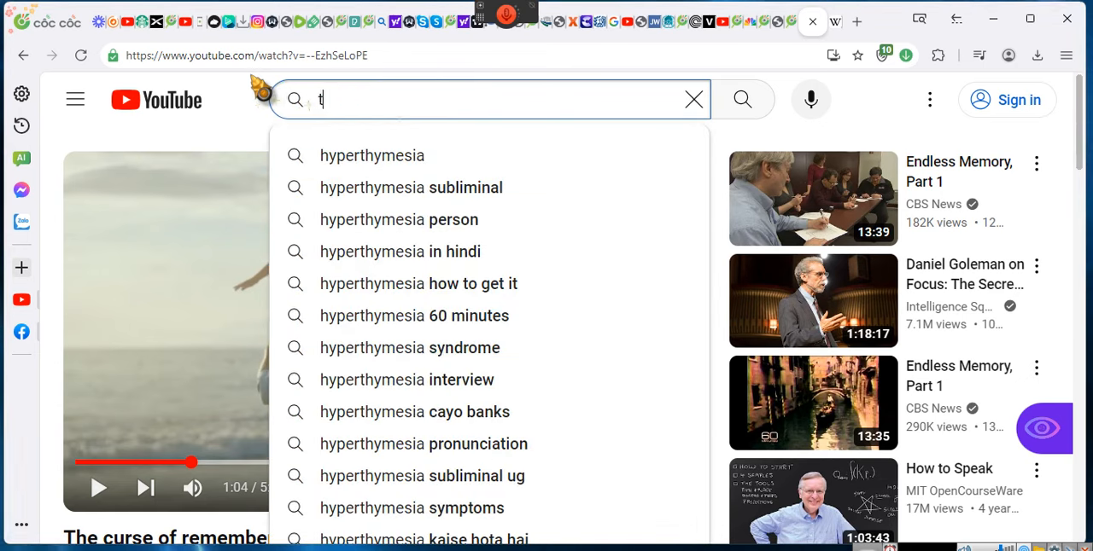
Step: Search YouTube for 'the course of feeling others pain' using the suggested query
text(he cour)
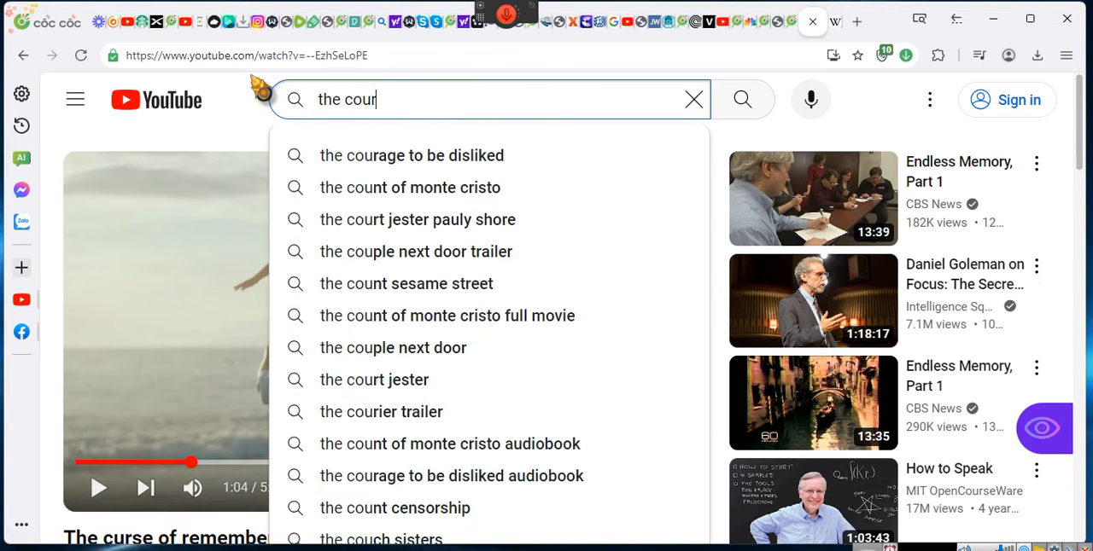
text(se of f)
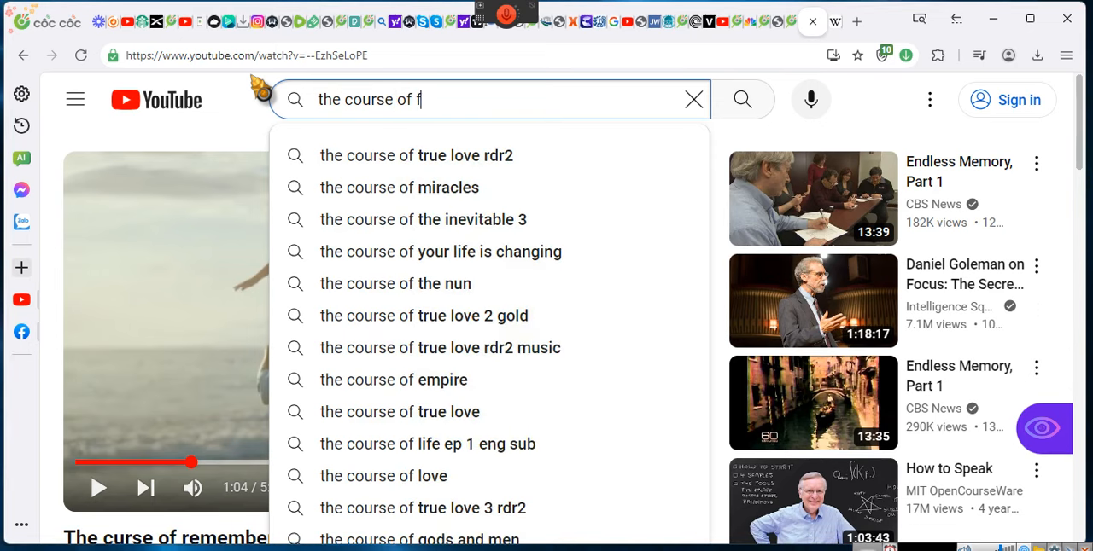
text(eeling)
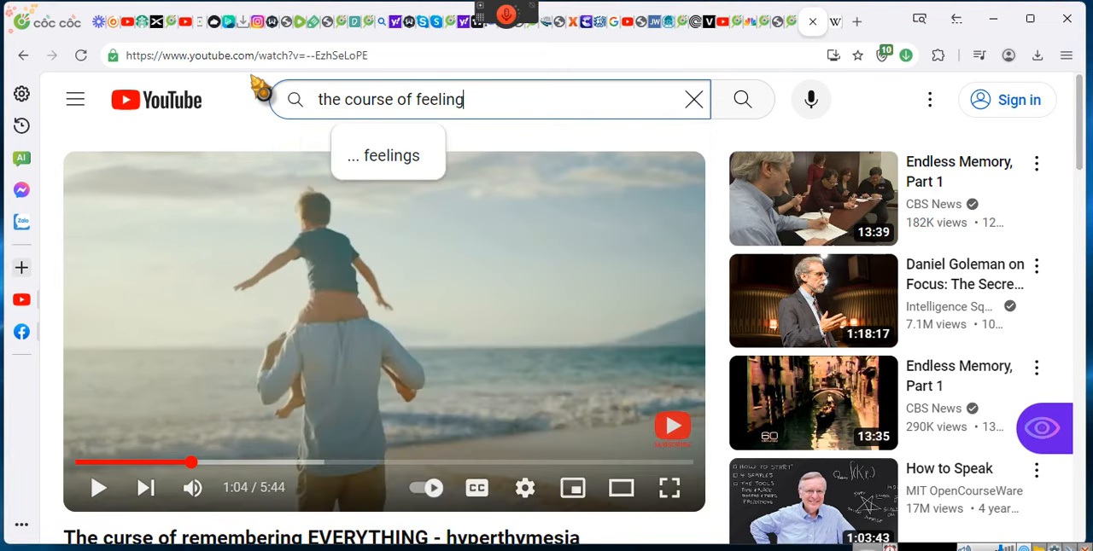
text(others)
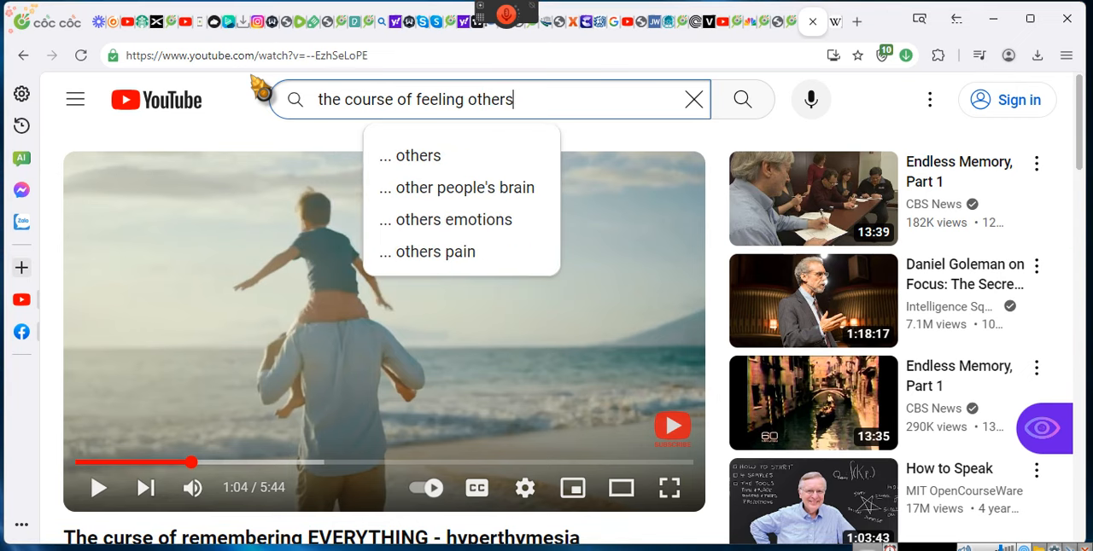
text(pain)
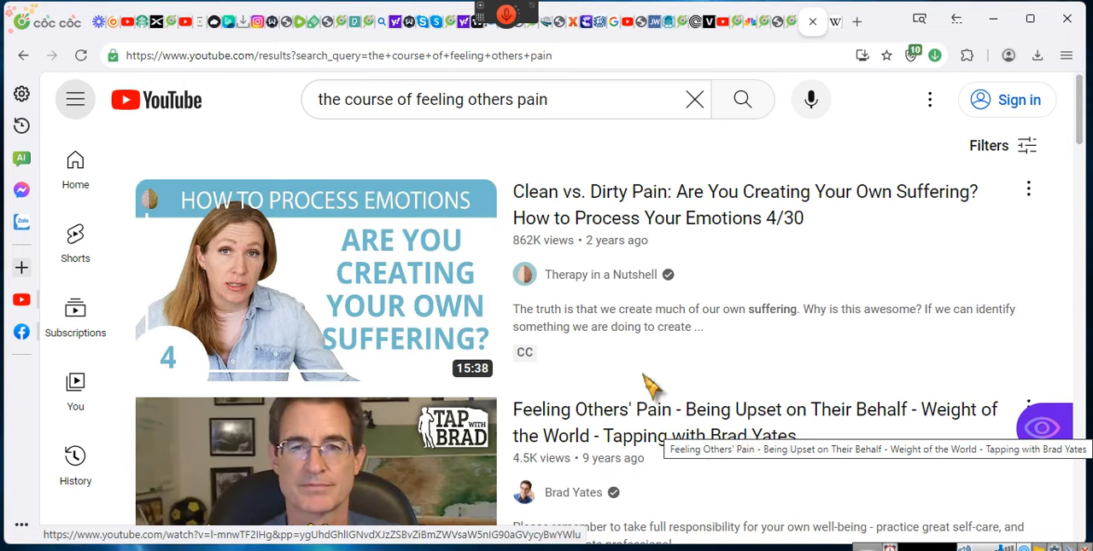
scroll(down, 3)
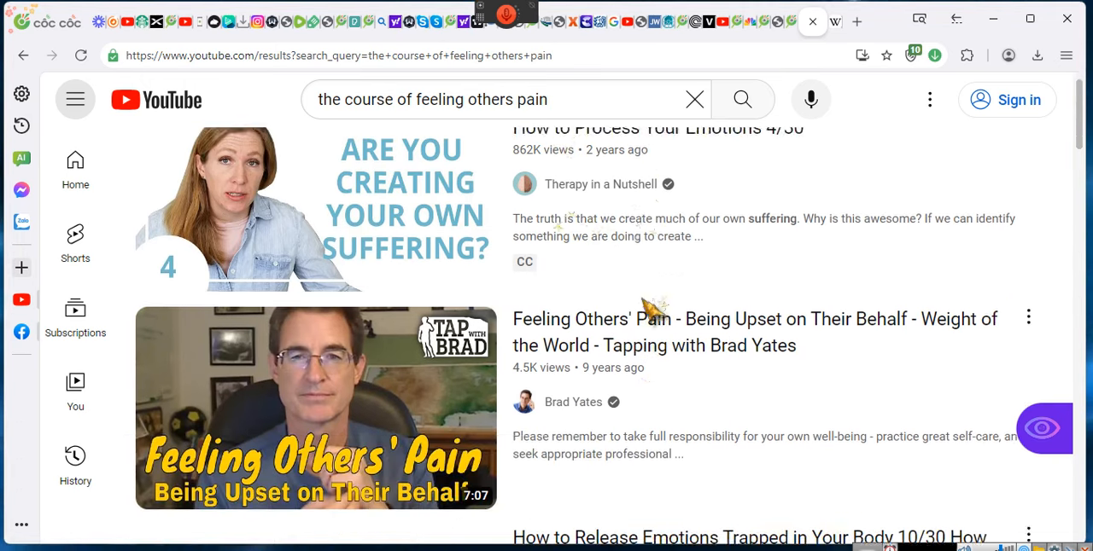
scroll(down, 3)
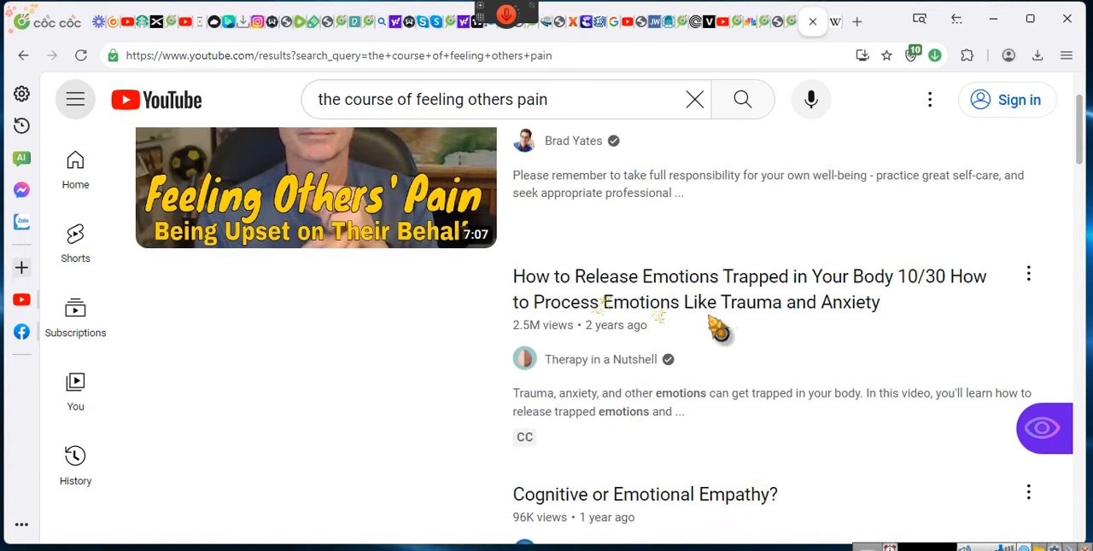
scroll(down, 3)
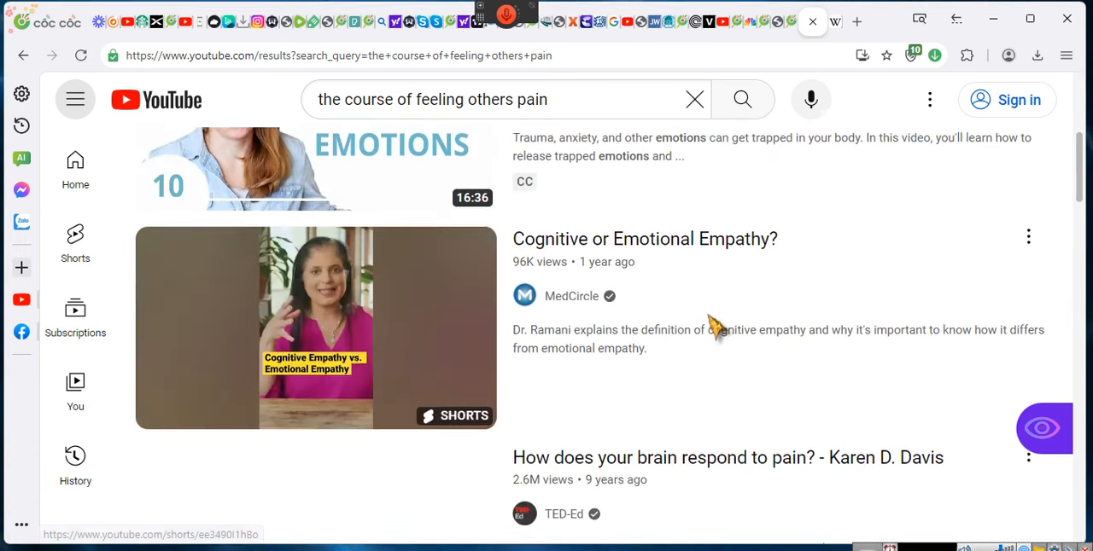
scroll(down, 3)
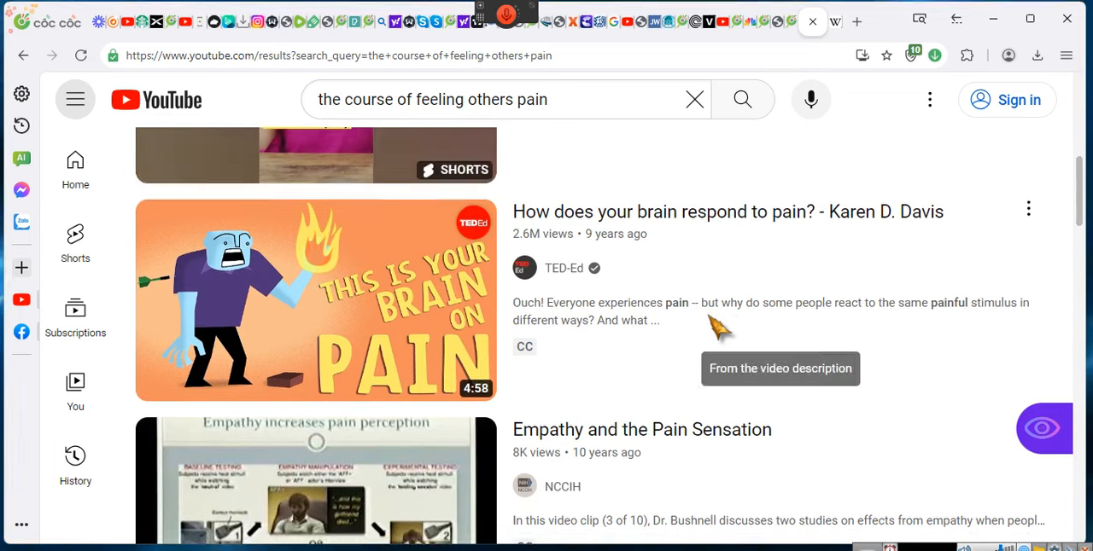
scroll(down, 3)
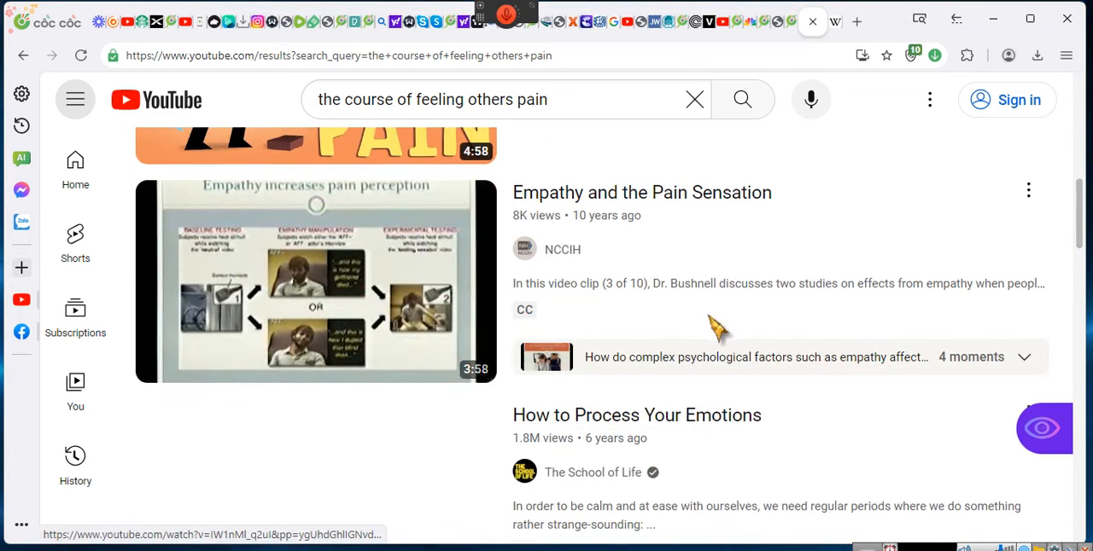
scroll(down, 3)
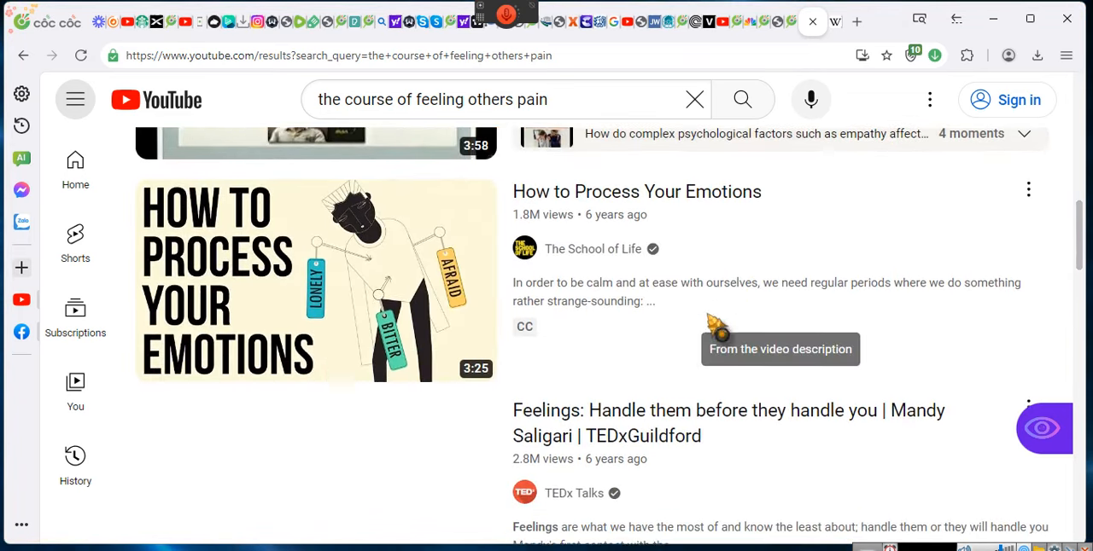
scroll(down, 3)
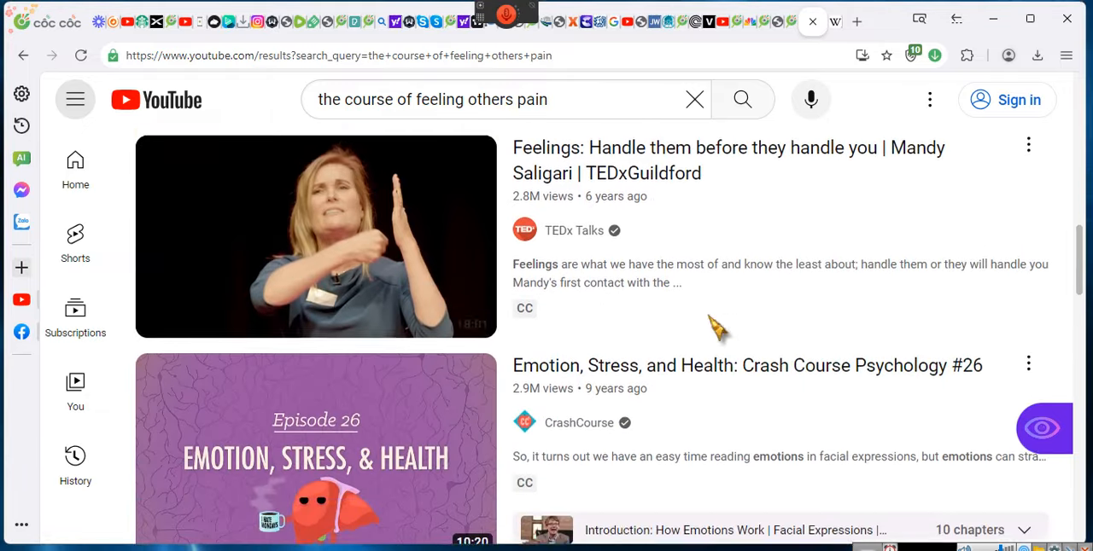
scroll(down, 3)
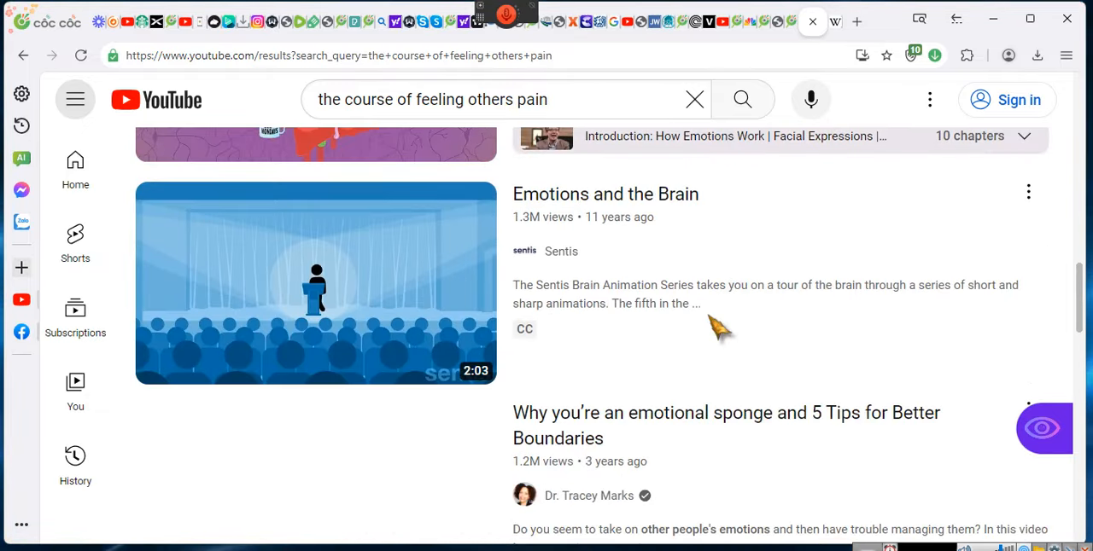
scroll(down, 3)
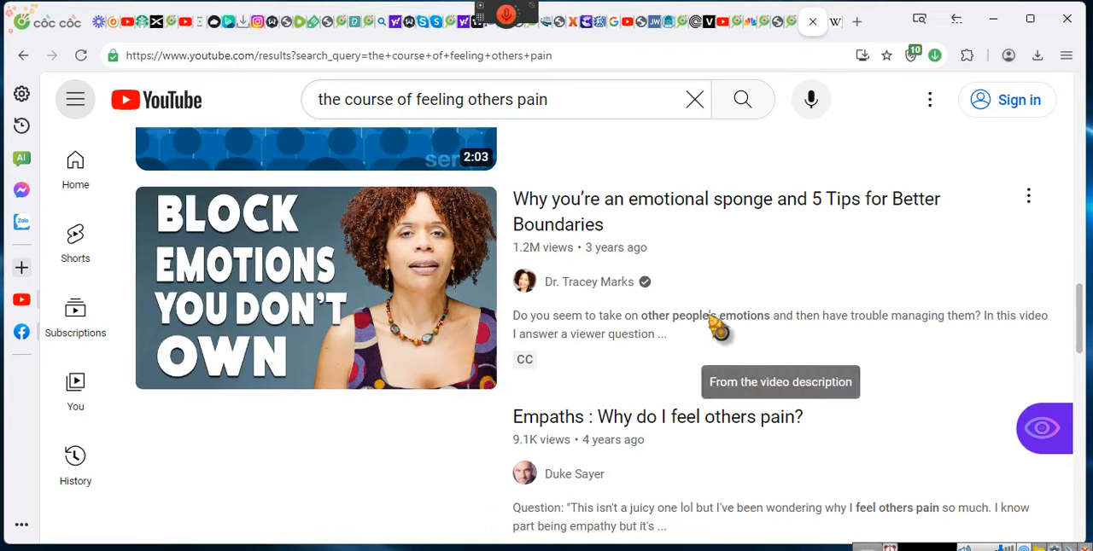
scroll(down, 3)
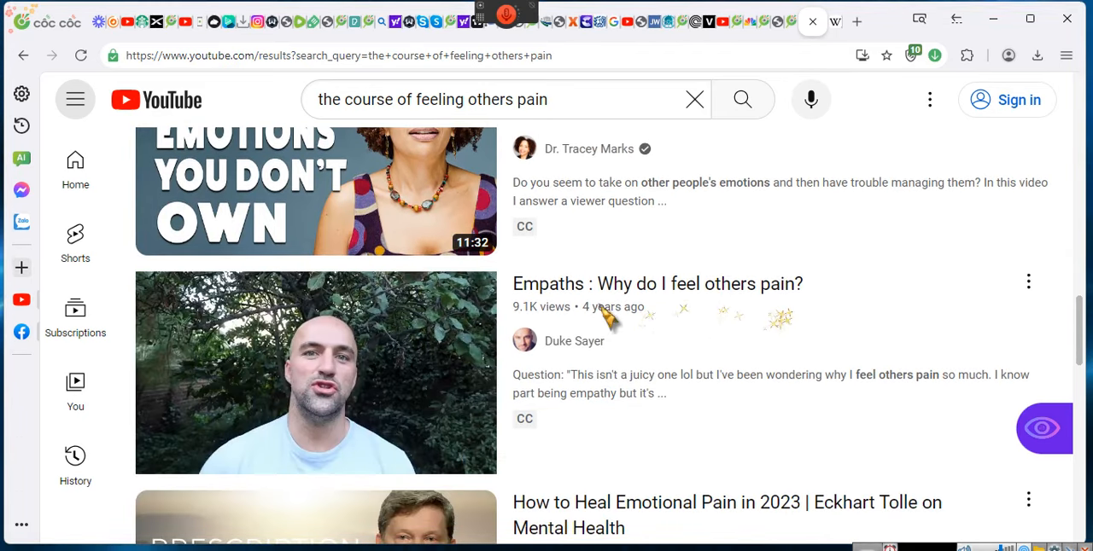
scroll(down, 3)
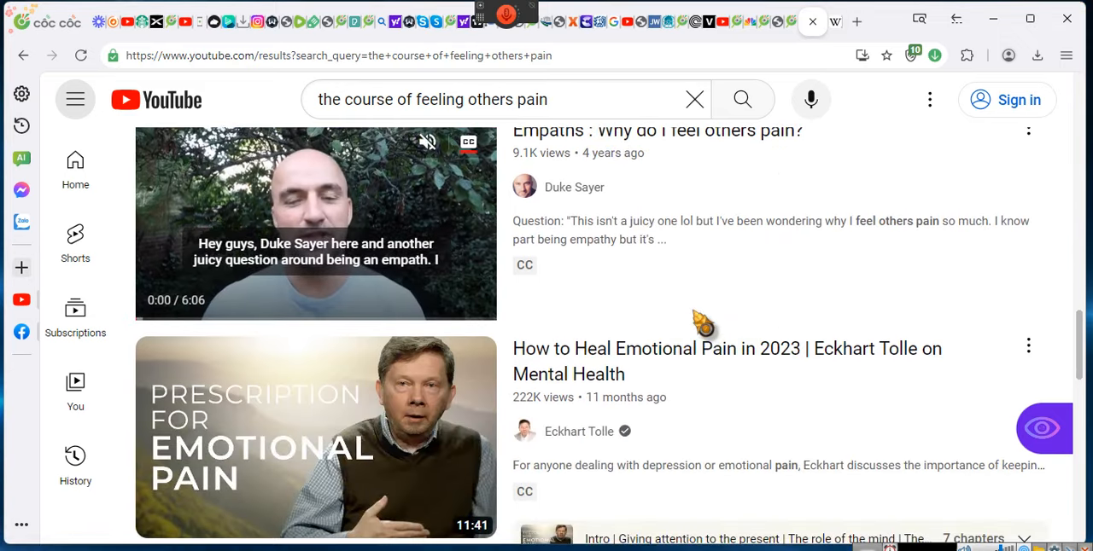
scroll(down, 3)
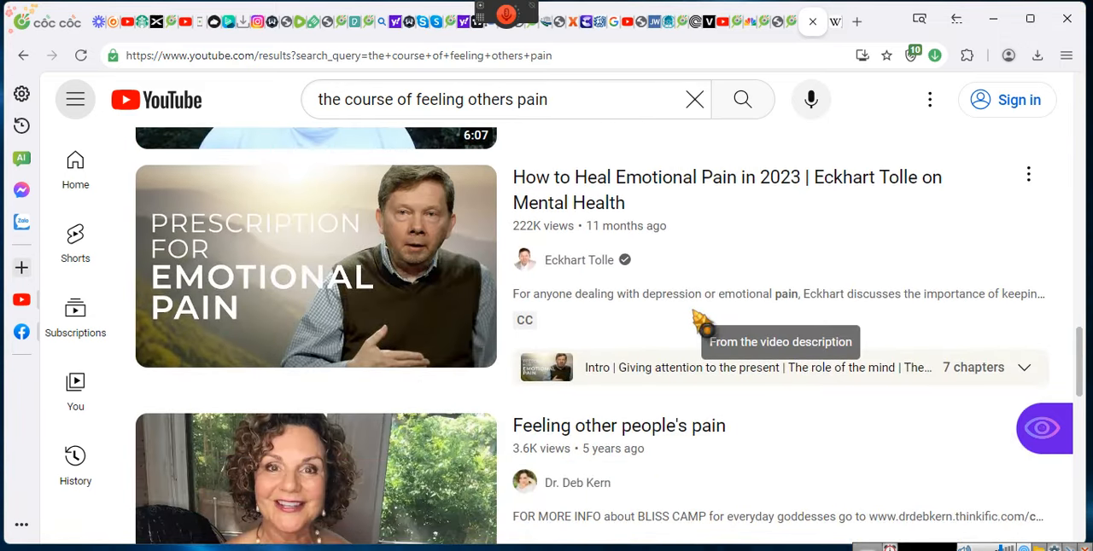
scroll(down, 3)
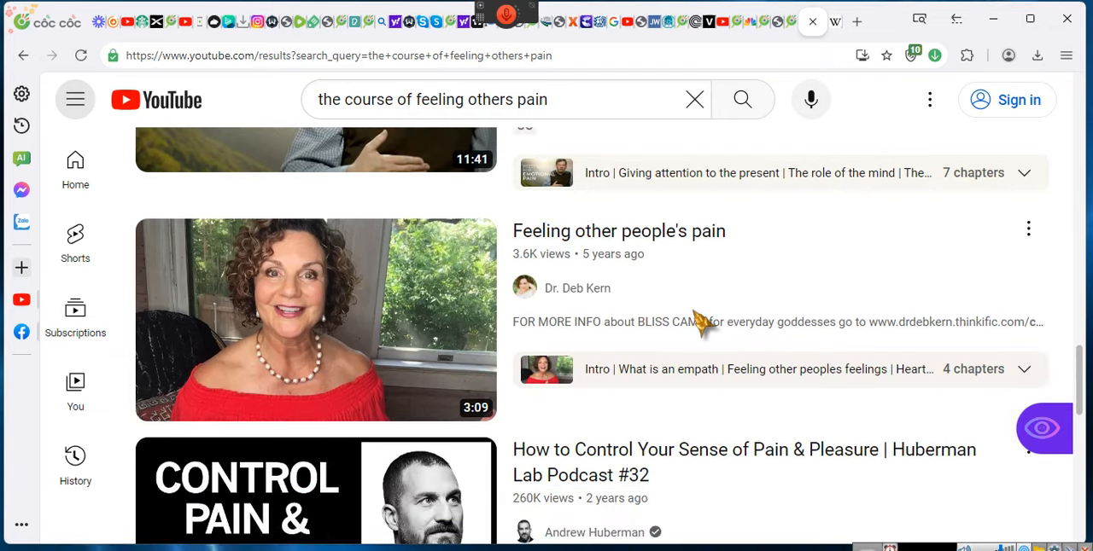
scroll(down, 3)
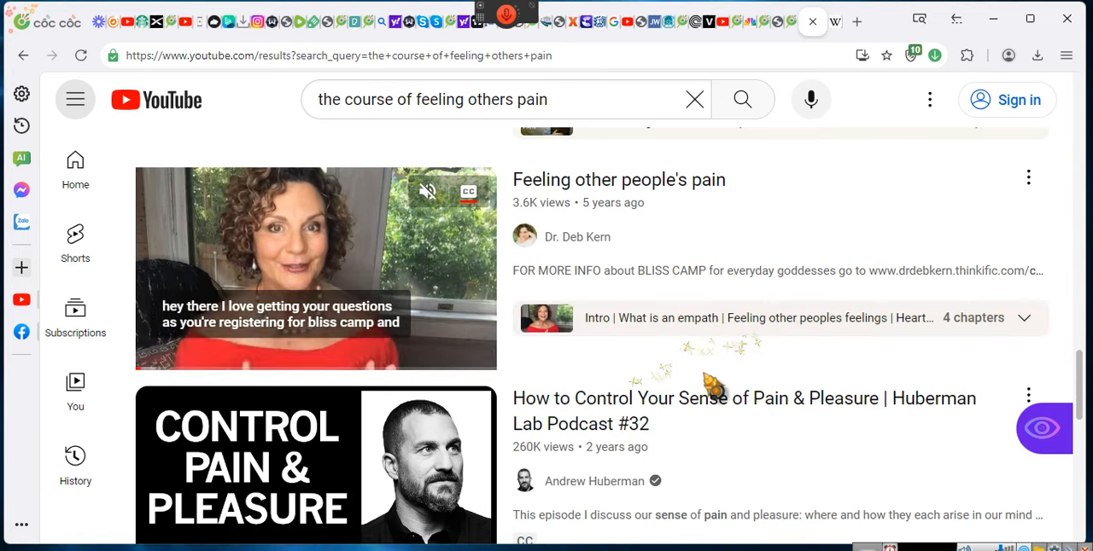
scroll(down, 3)
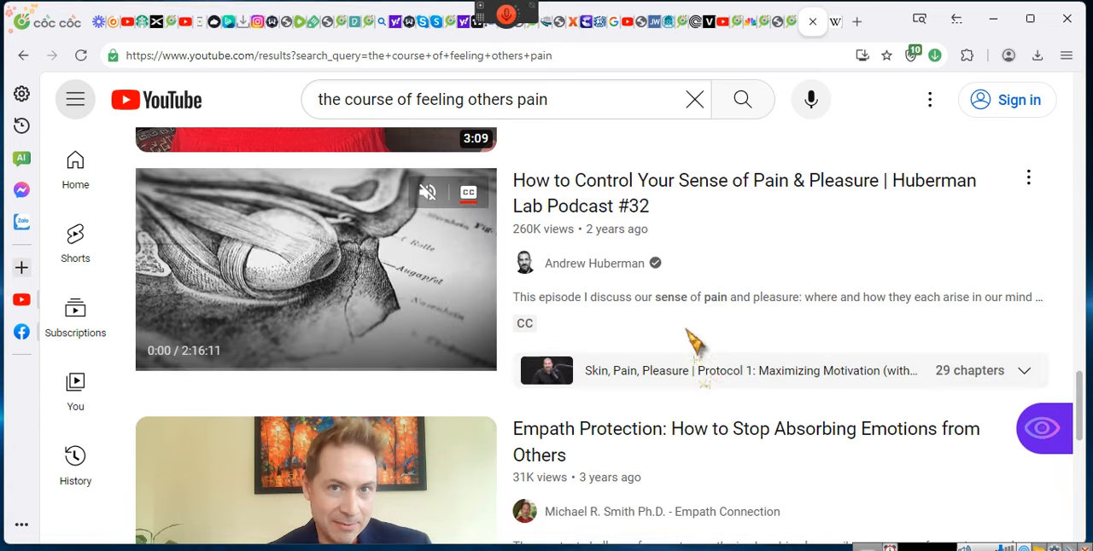
scroll(down, 3)
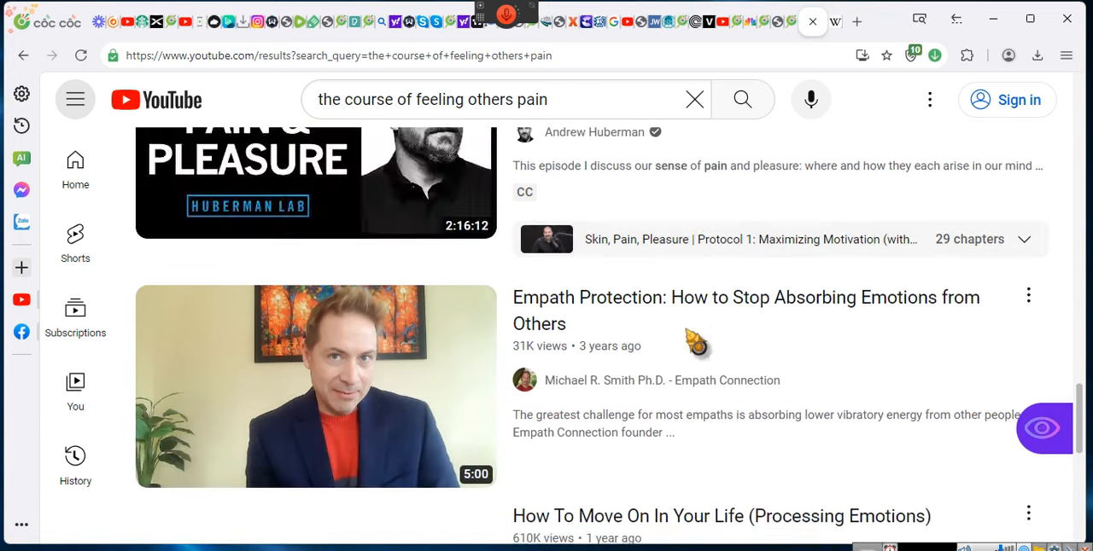
scroll(down, 3)
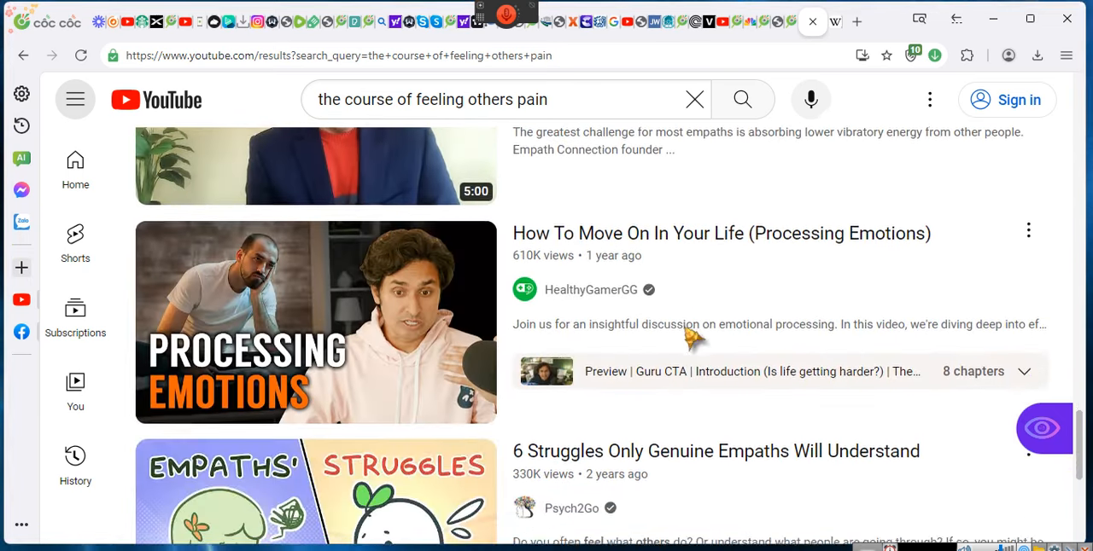
scroll(down, 3)
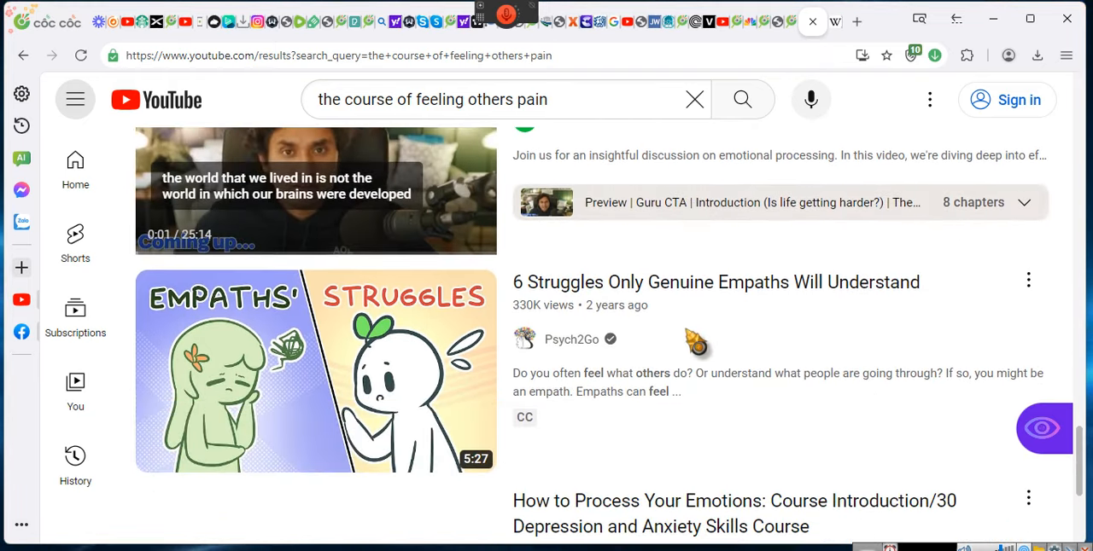
scroll(down, 3)
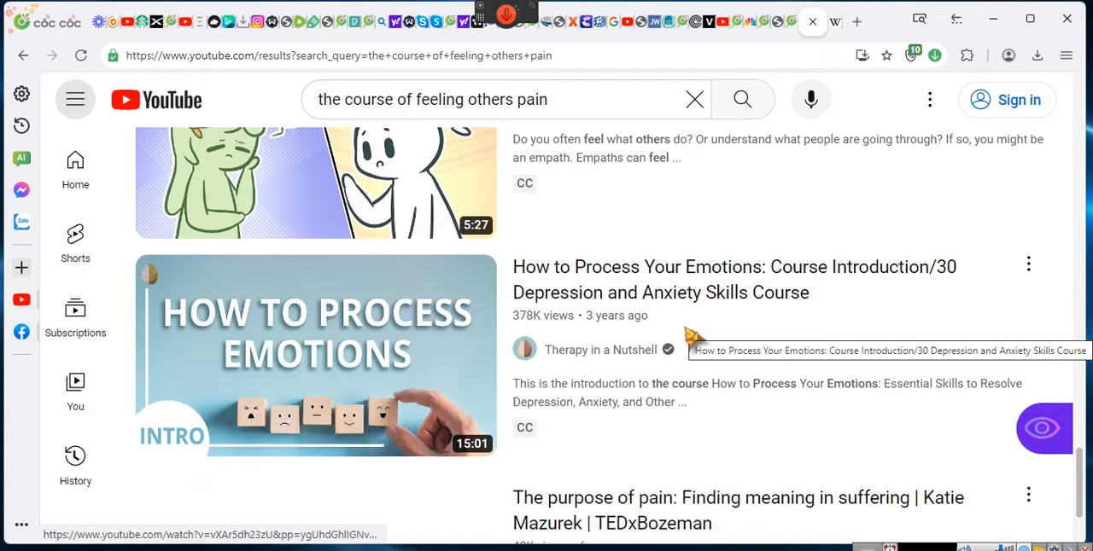
scroll(down, 3)
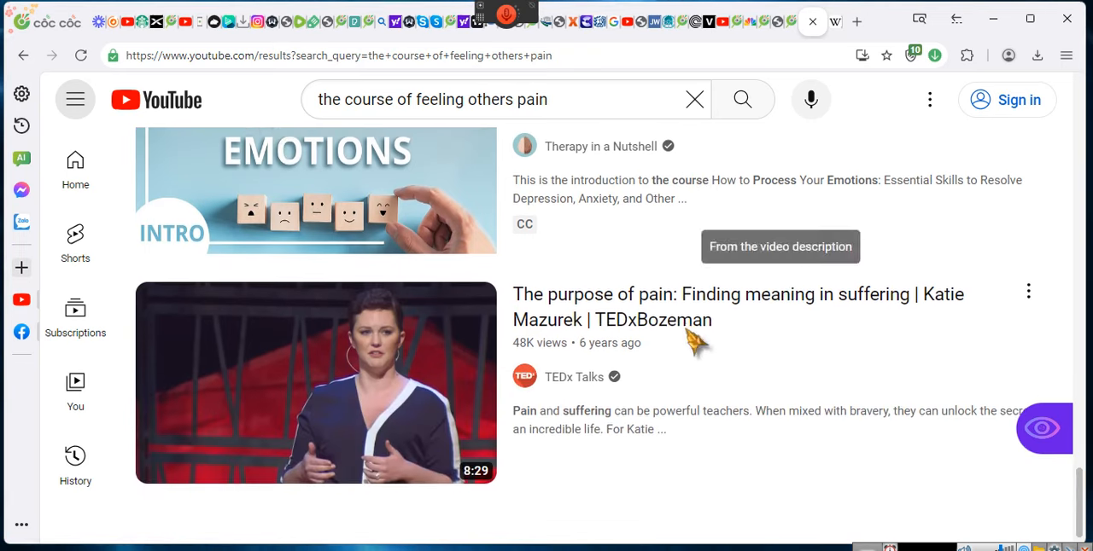
scroll(down, 3)
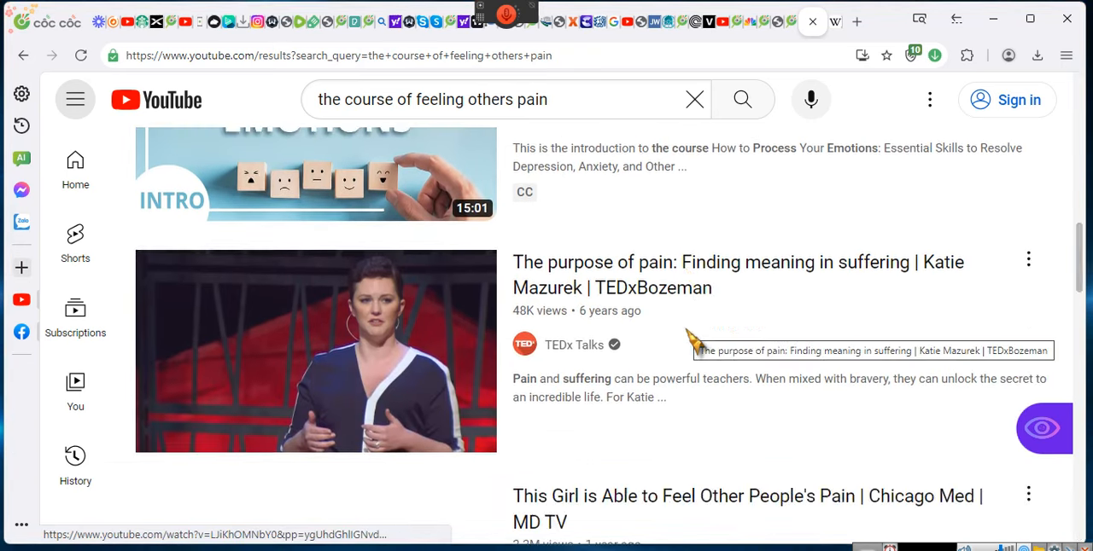
scroll(down, 3)
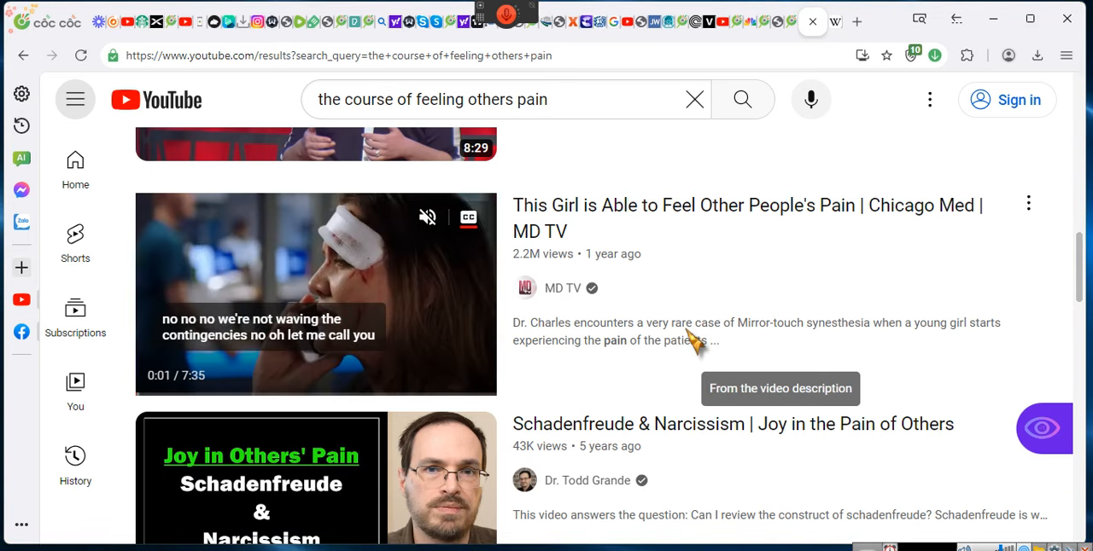
scroll(down, 3)
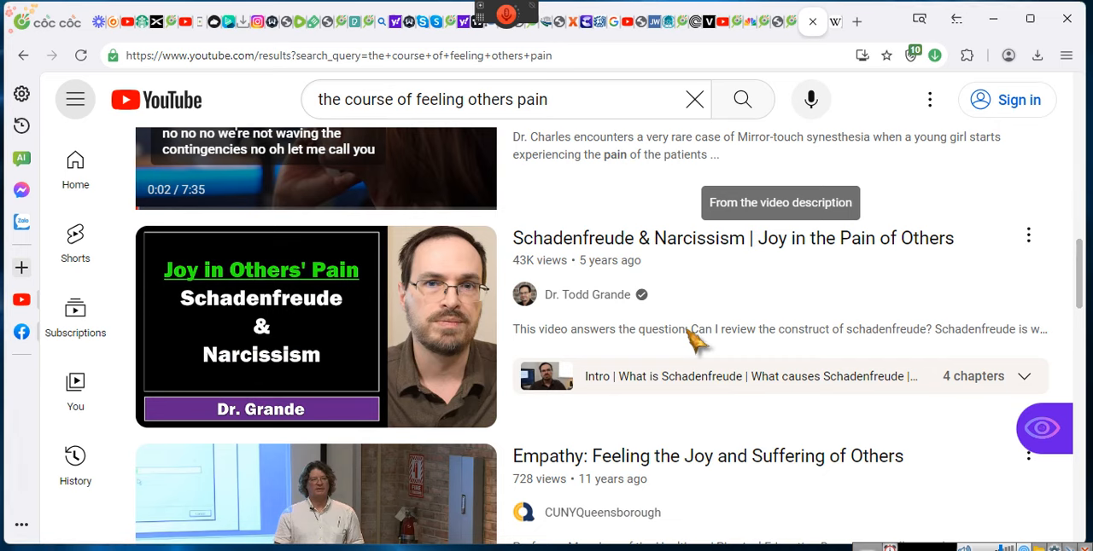
scroll(down, 3)
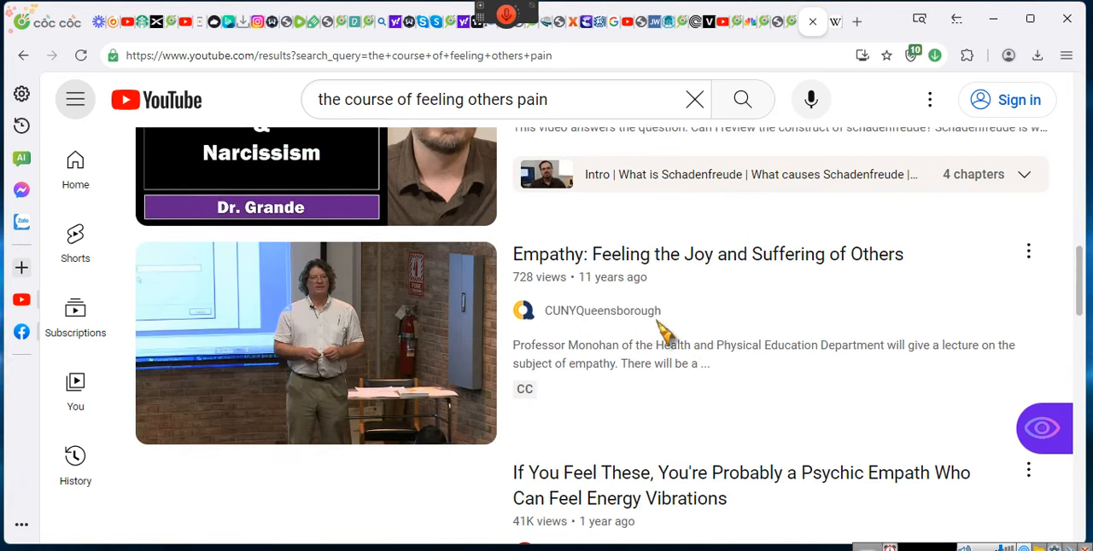
scroll(down, 3)
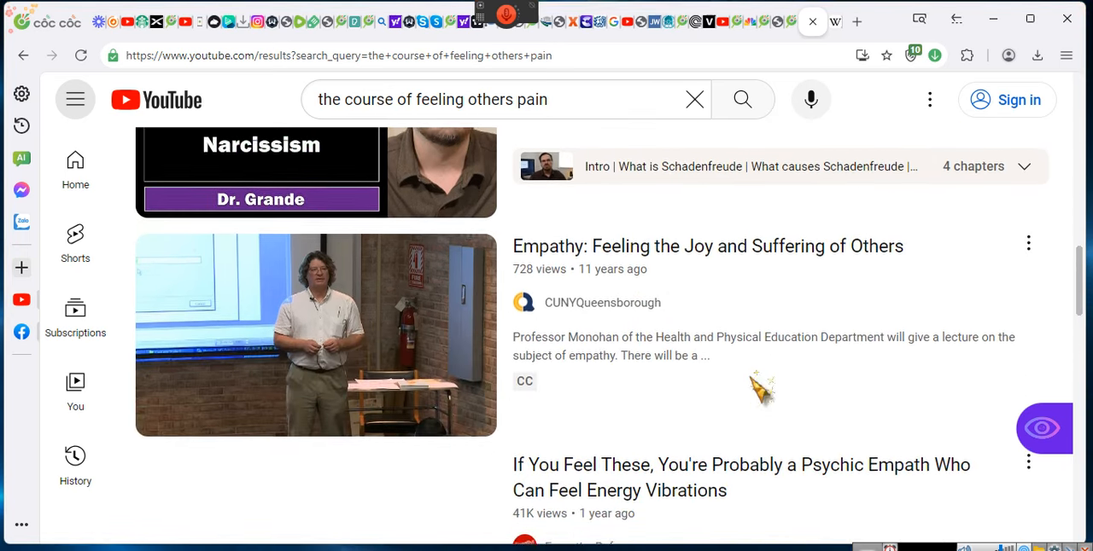
scroll(down, 3)
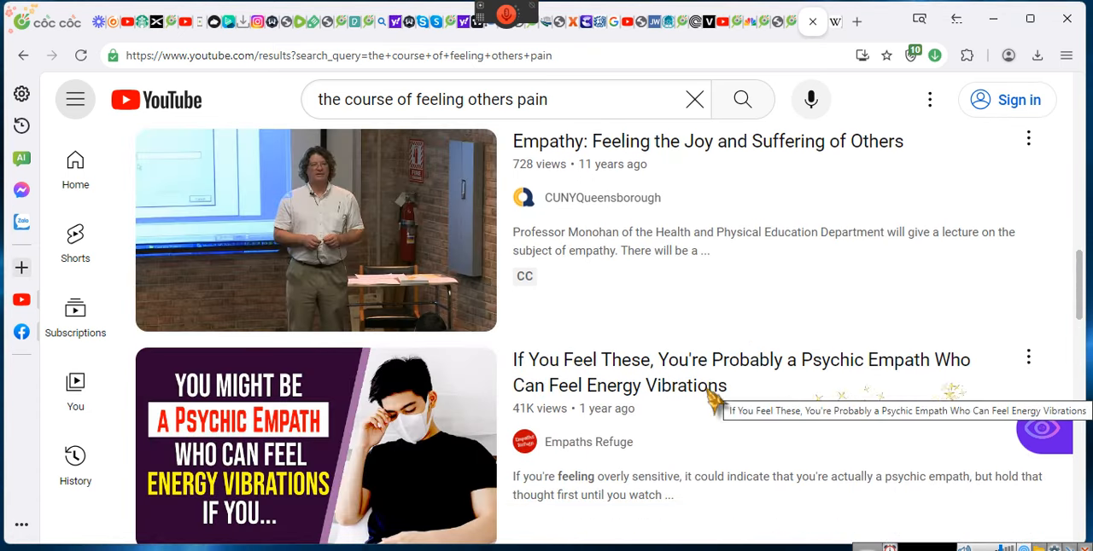
scroll(down, 3)
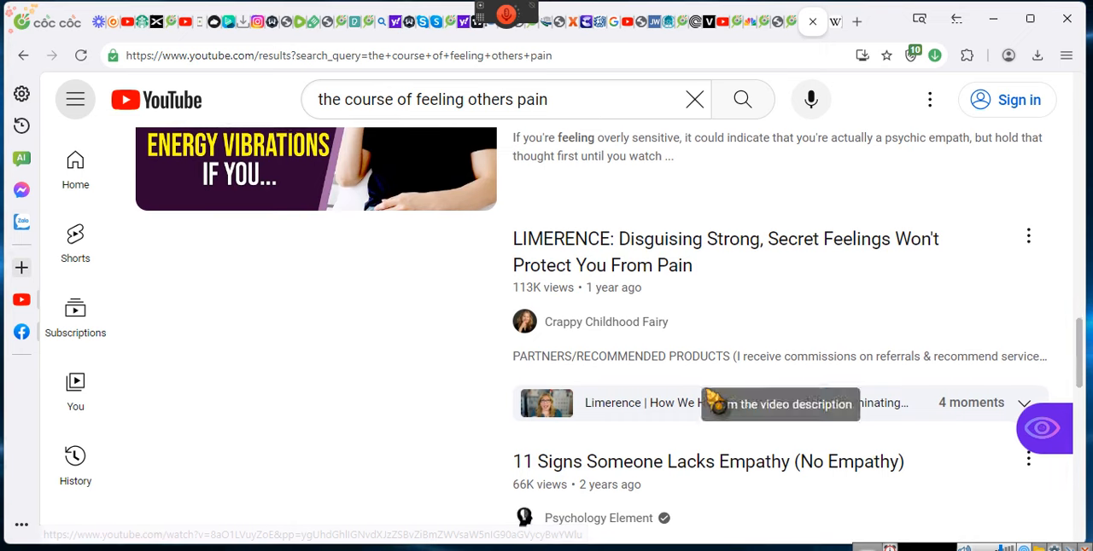
scroll(down, 3)
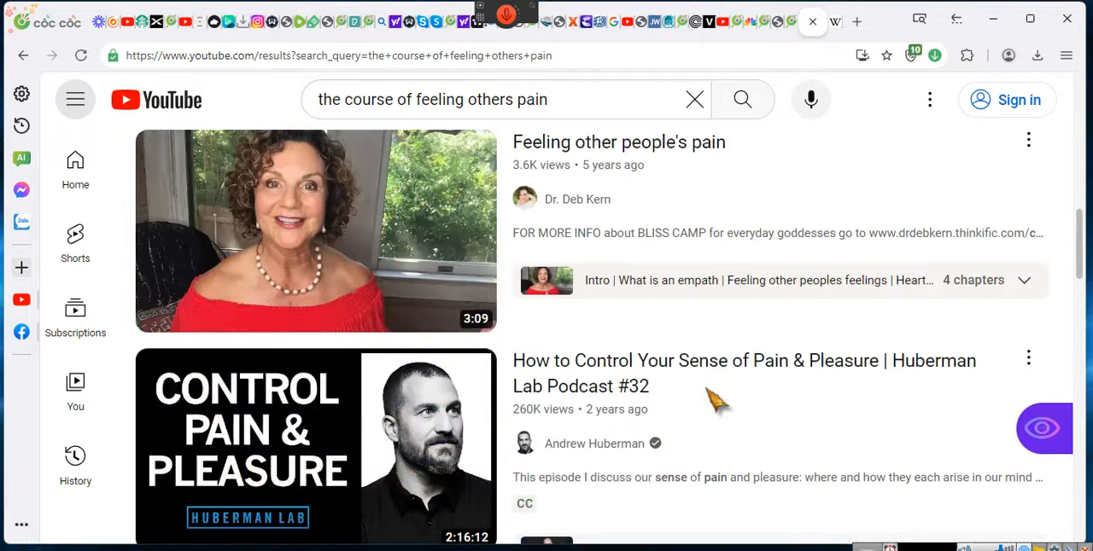
scroll(down, 3)
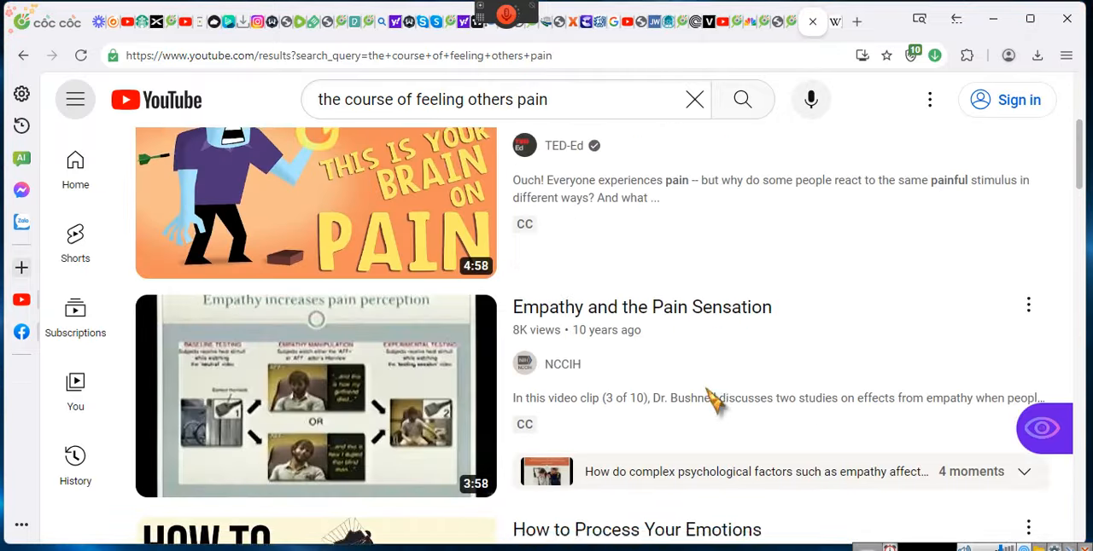
scroll(down, 3)
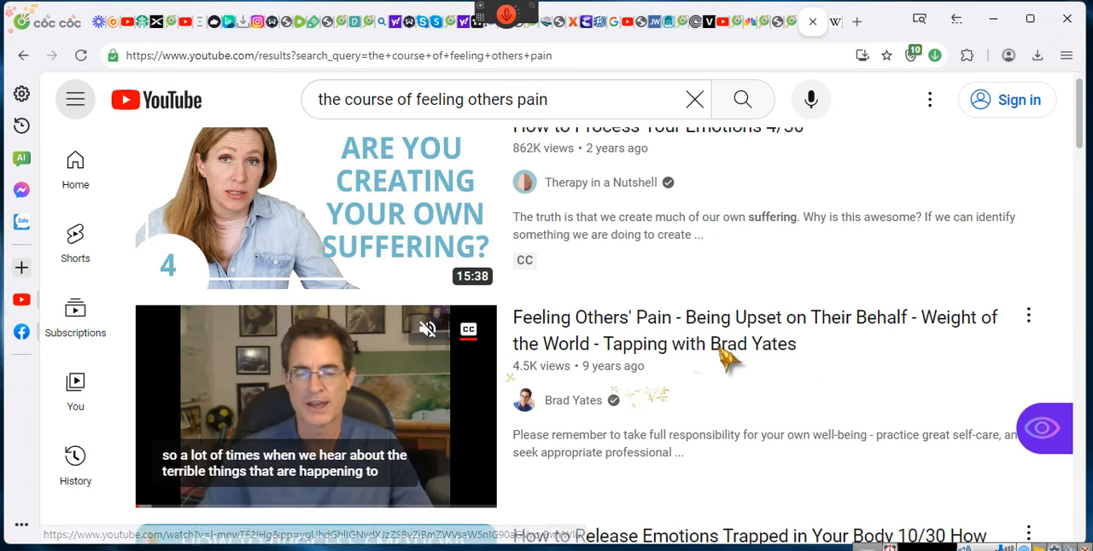
mouse_move(721, 363)
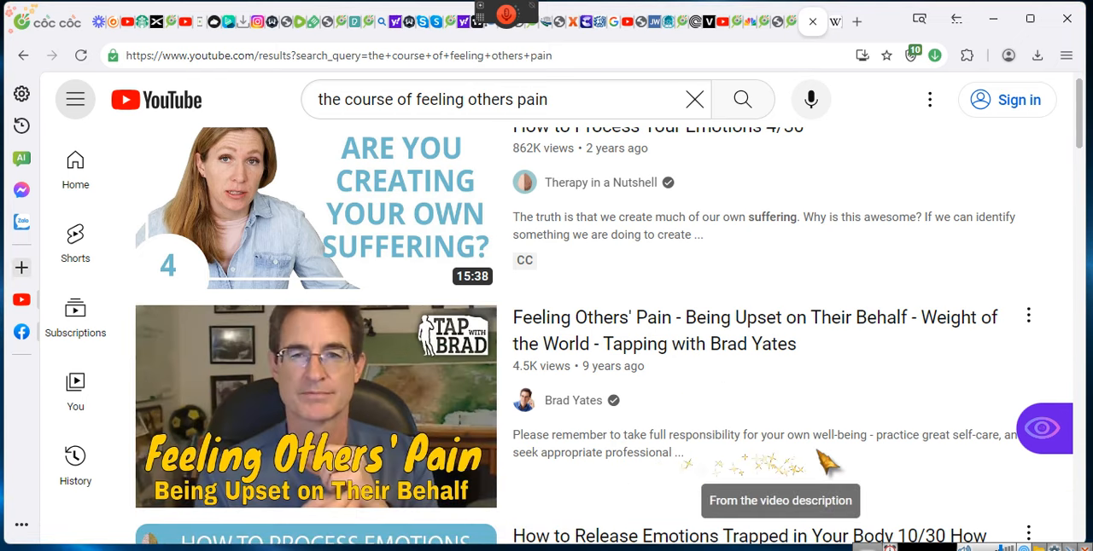
mouse_move(316, 406)
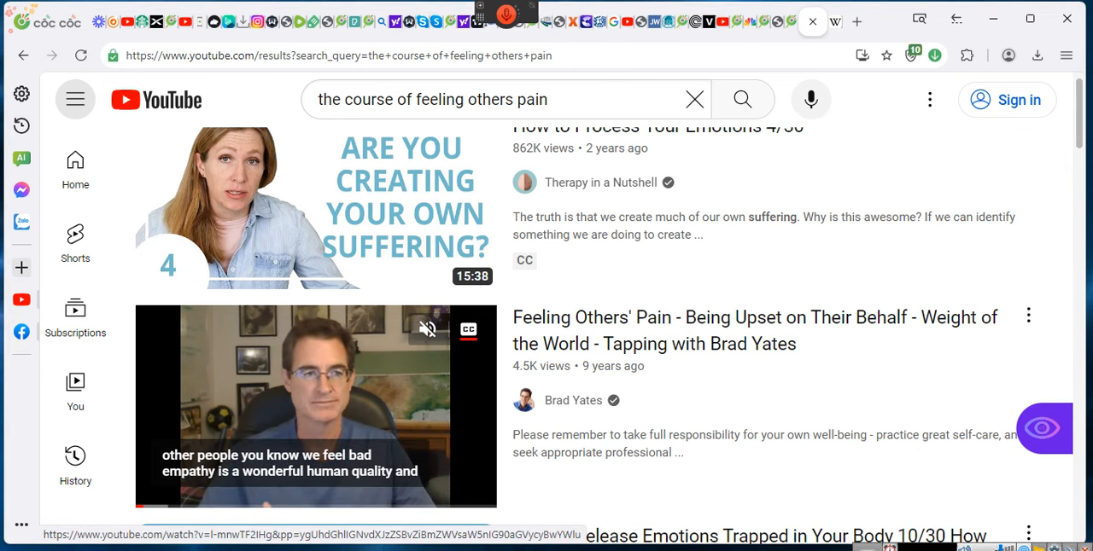
click(315, 405)
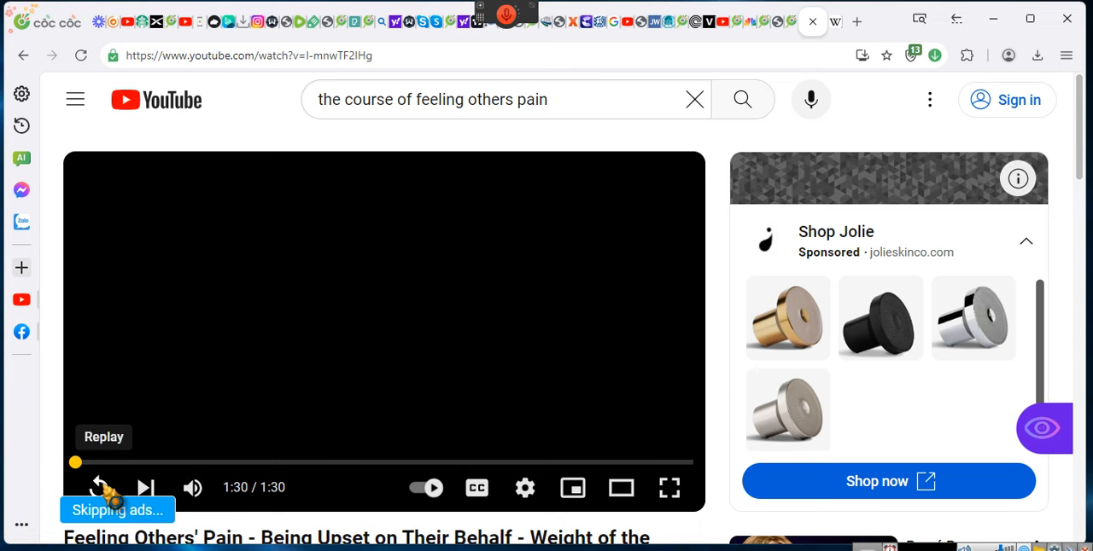
Step: Start Brad Yates's 'Feeling Others' Pain' video after the ad, then pause it a second in
click(97, 487)
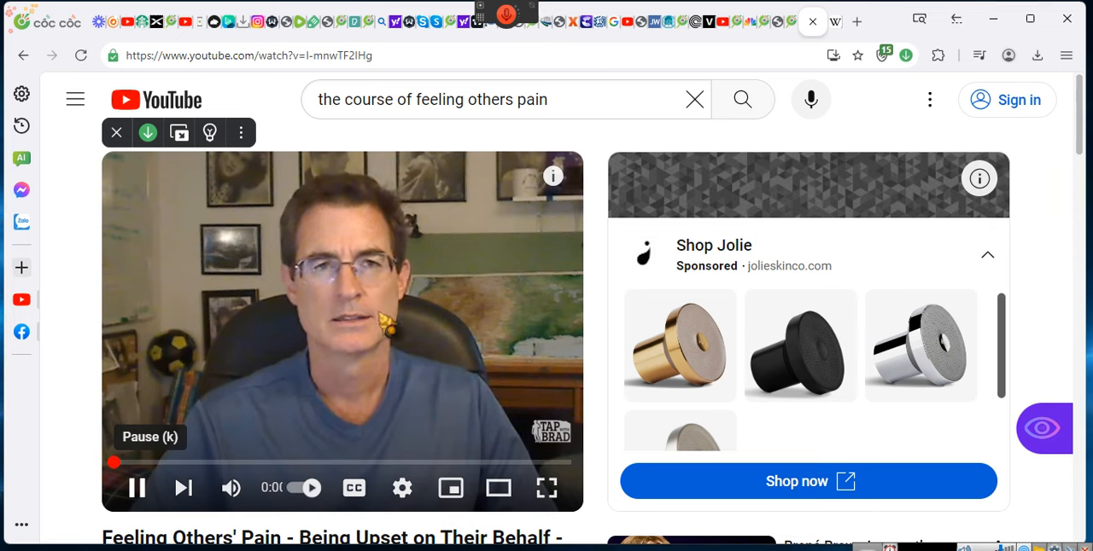
click(136, 488)
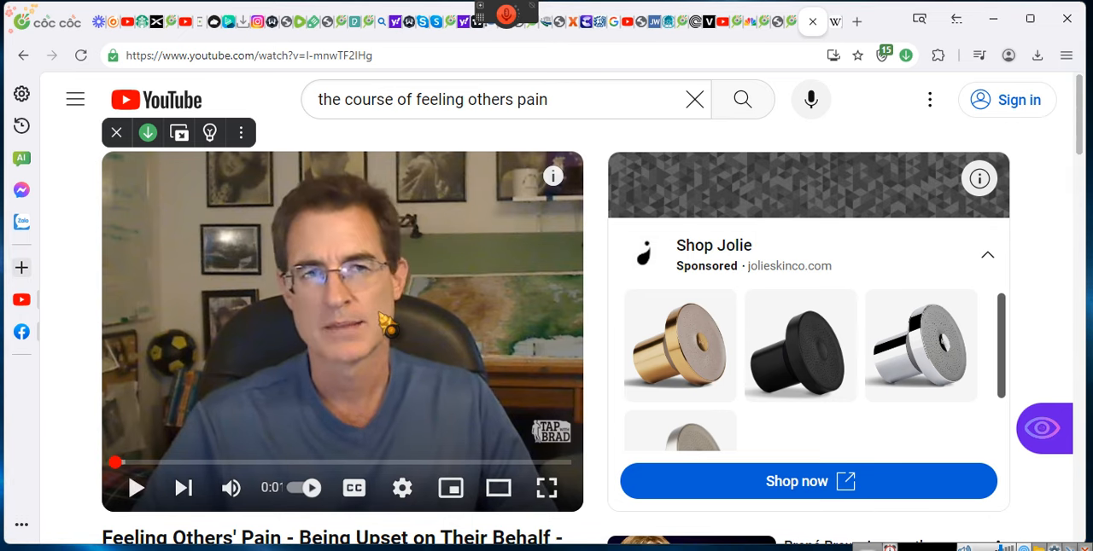
scroll(down, 3)
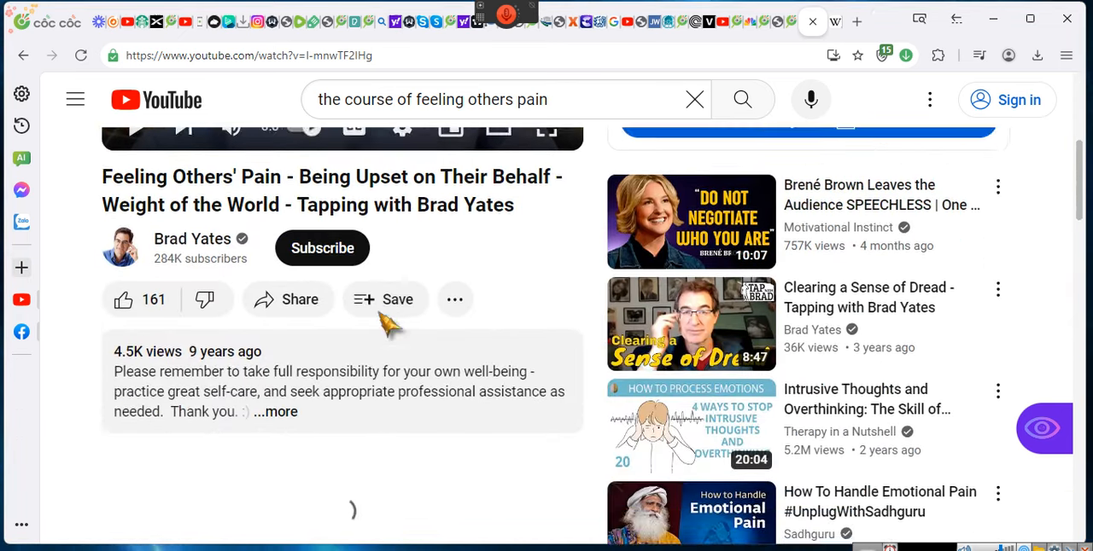
scroll(down, 3)
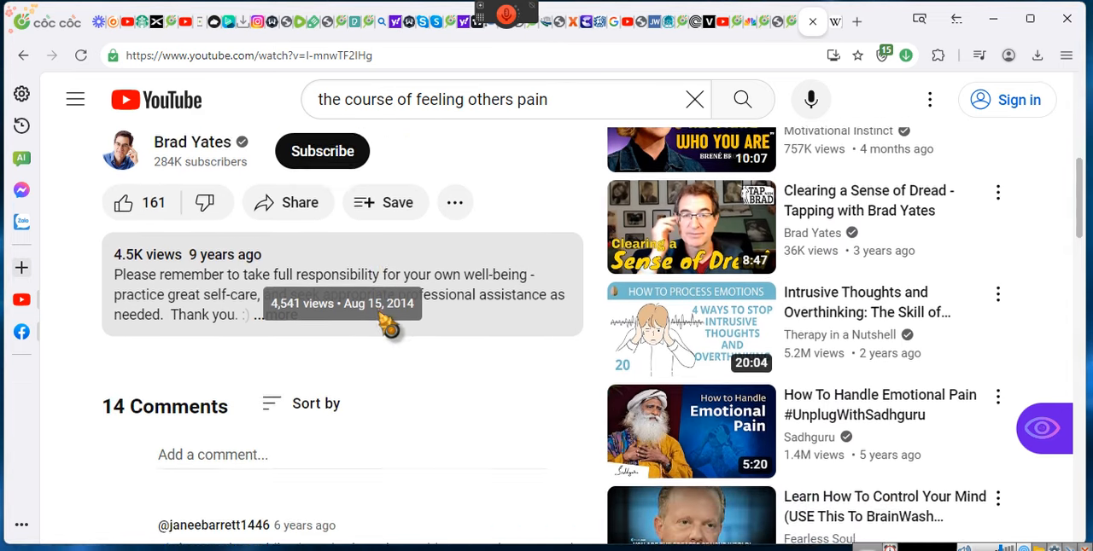
scroll(down, 3)
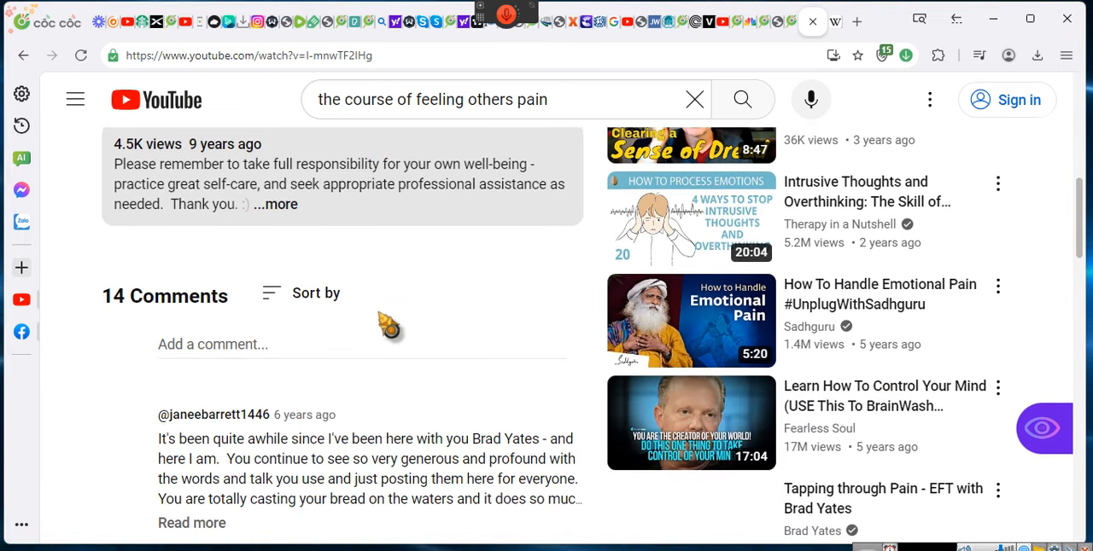
scroll(down, 3)
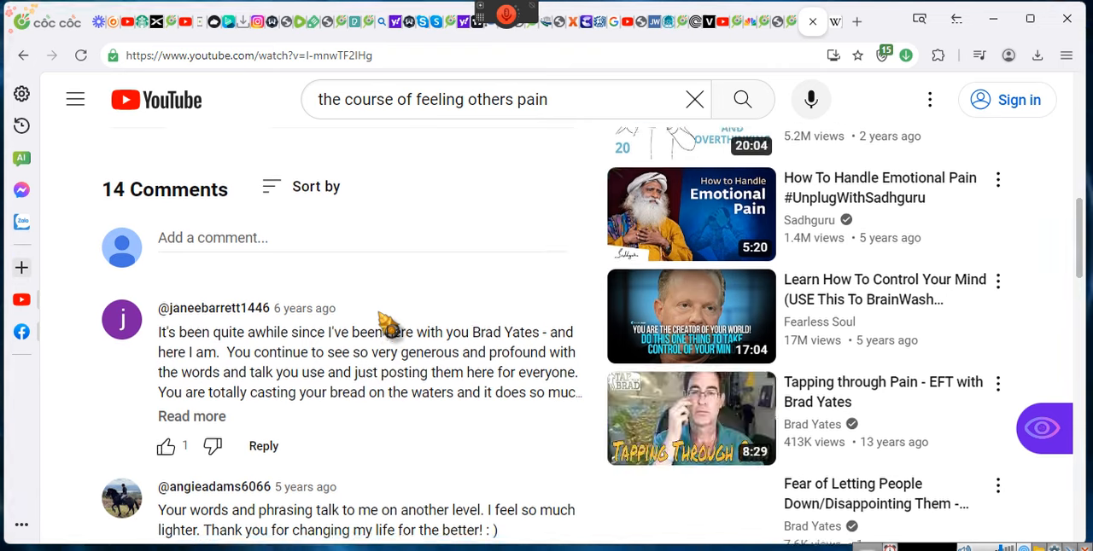
scroll(down, 3)
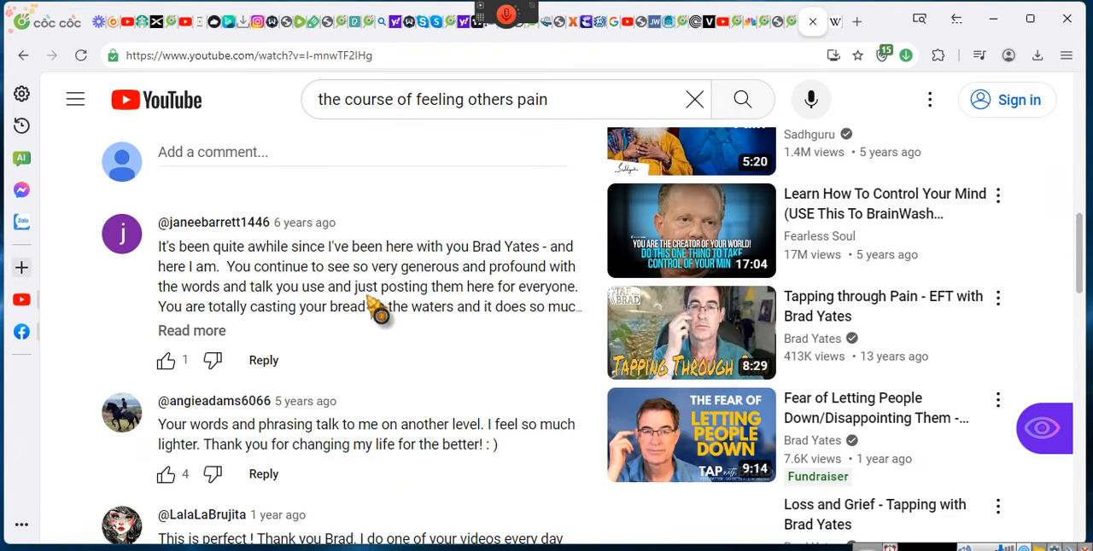
scroll(down, 3)
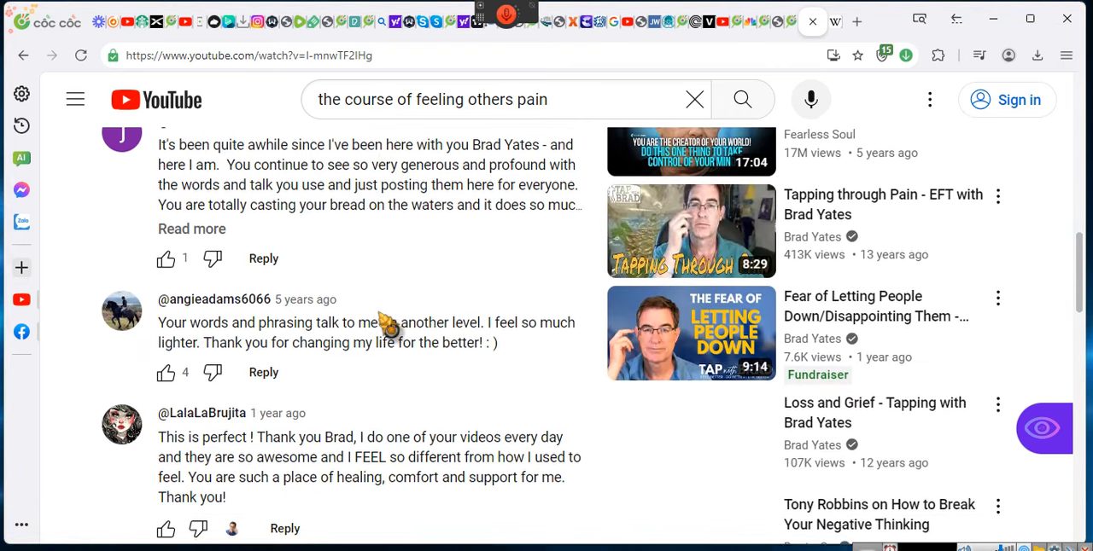
scroll(down, 3)
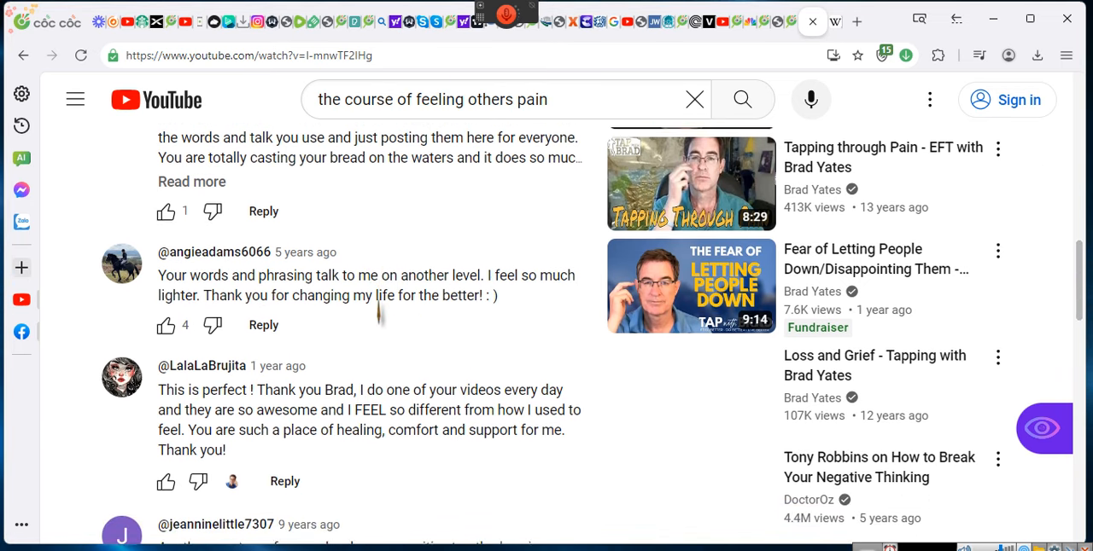
scroll(down, 3)
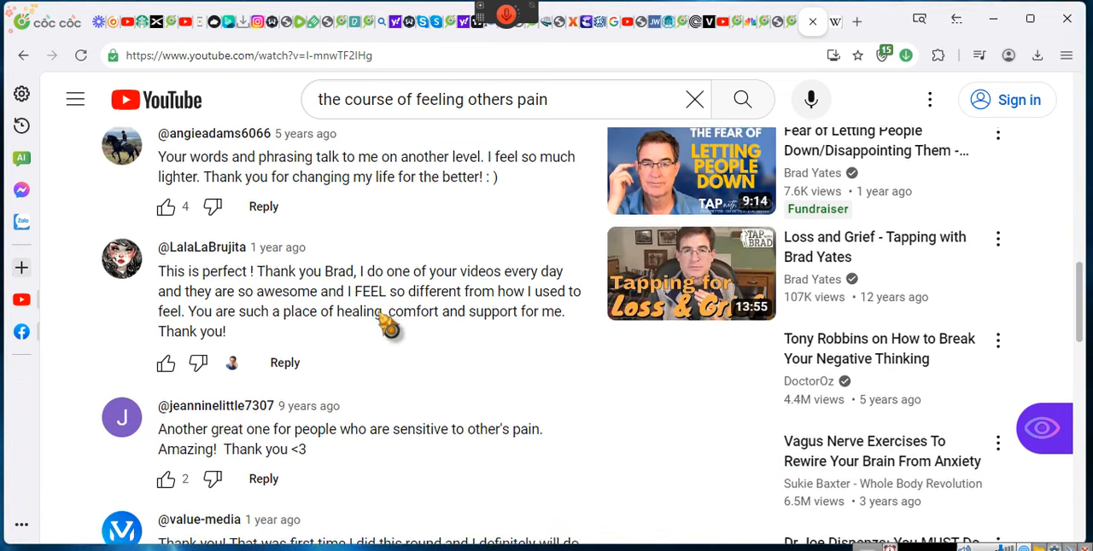
scroll(down, 3)
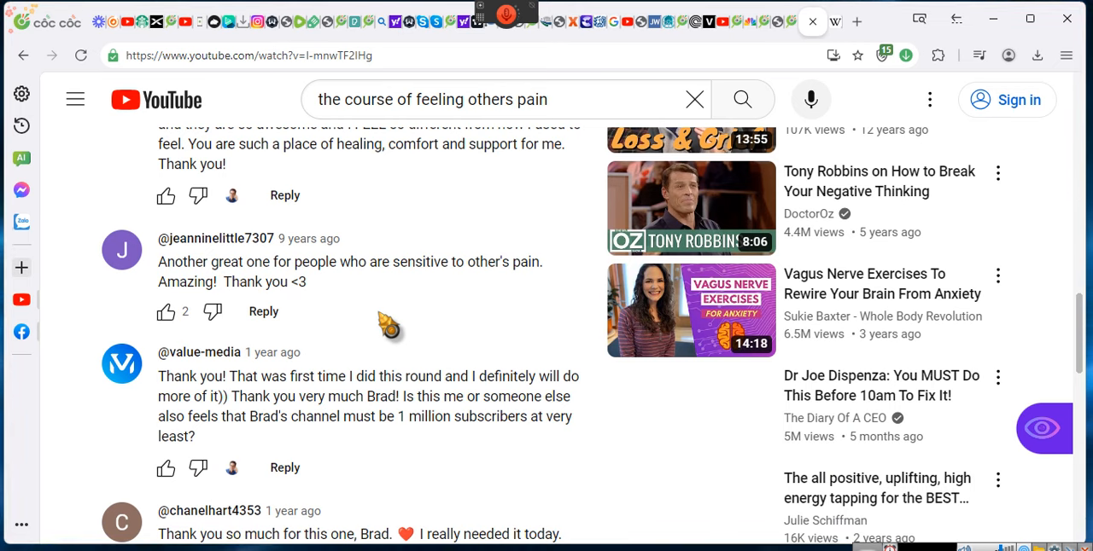
scroll(down, 3)
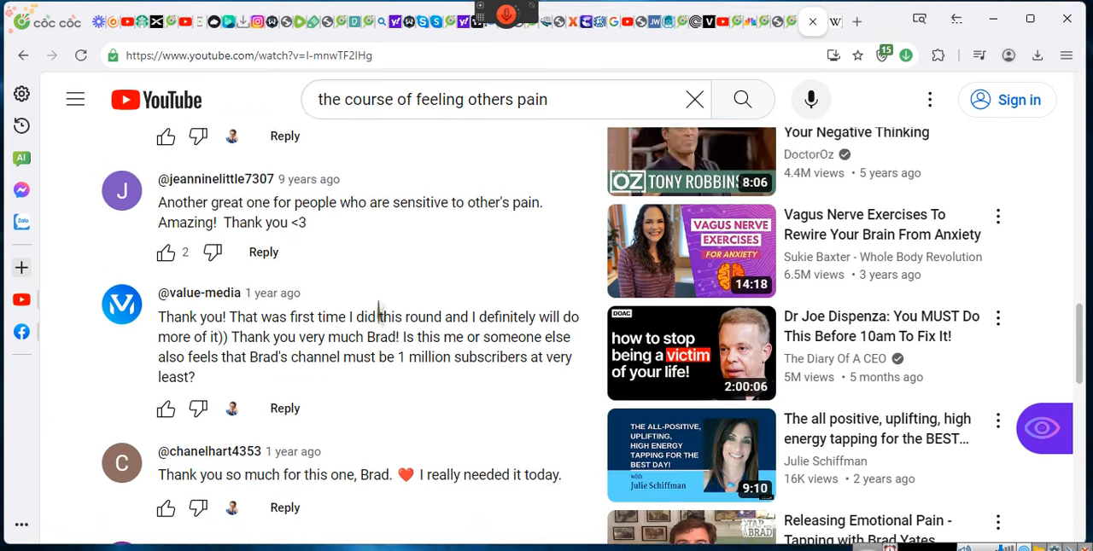
scroll(down, 3)
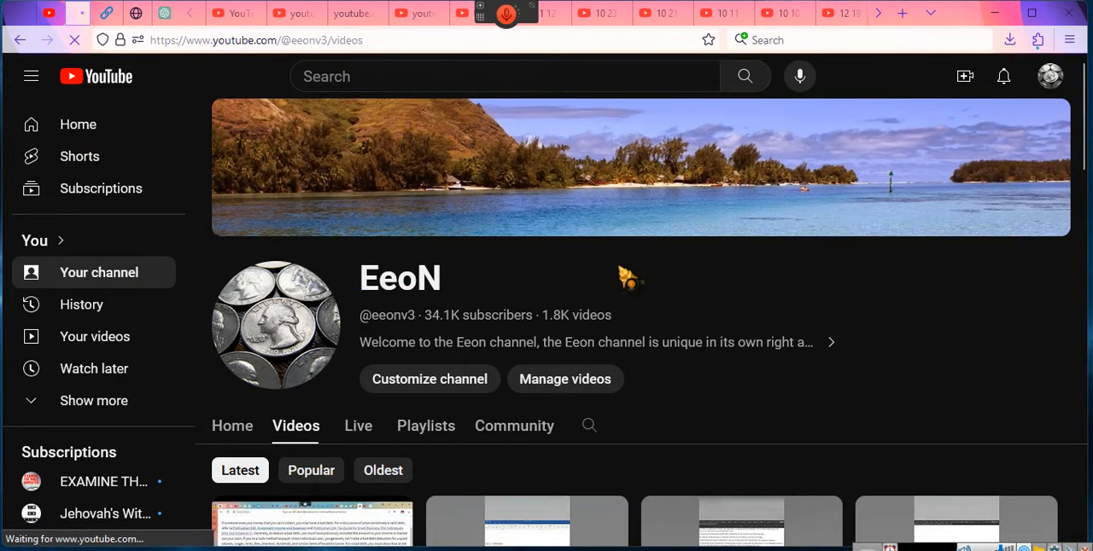
Step: Scroll EeoN's Videos tab down to three-day-old uploads like 'PROOF, THAT WE'VE HELPED TO DISCHARGE MORE DEBT'
scroll(down, 3)
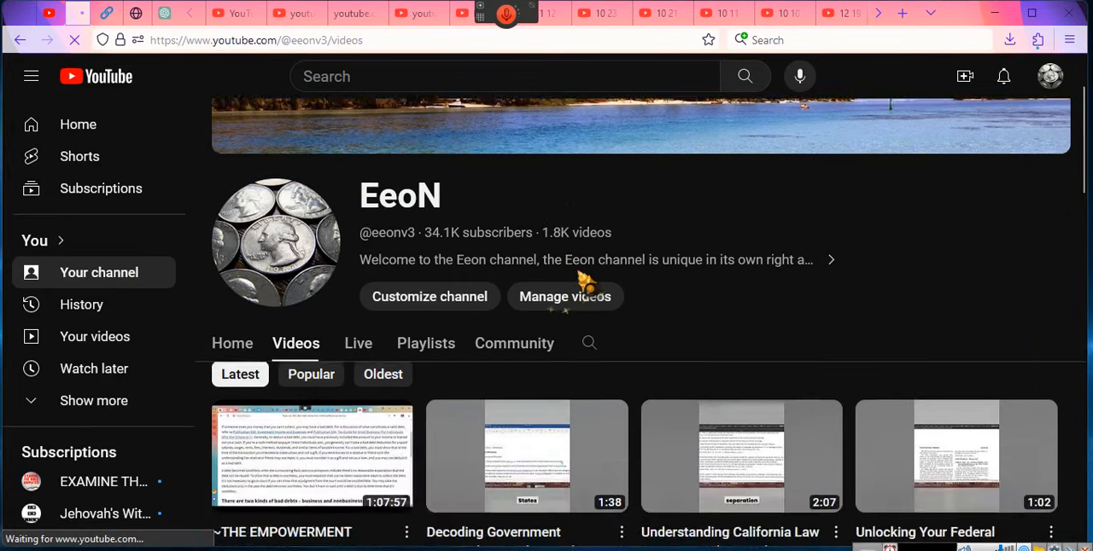
scroll(down, 3)
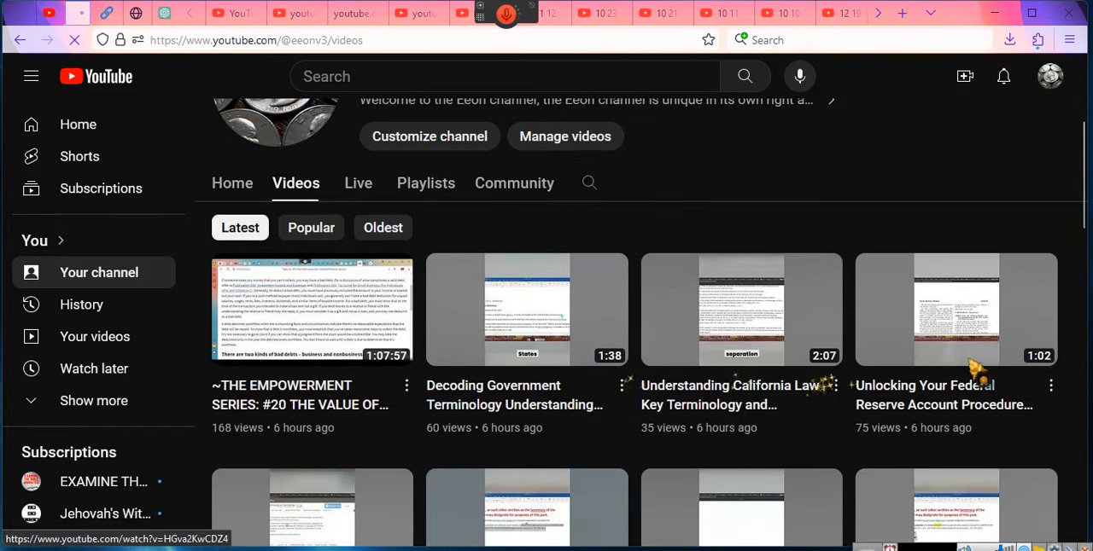
scroll(down, 3)
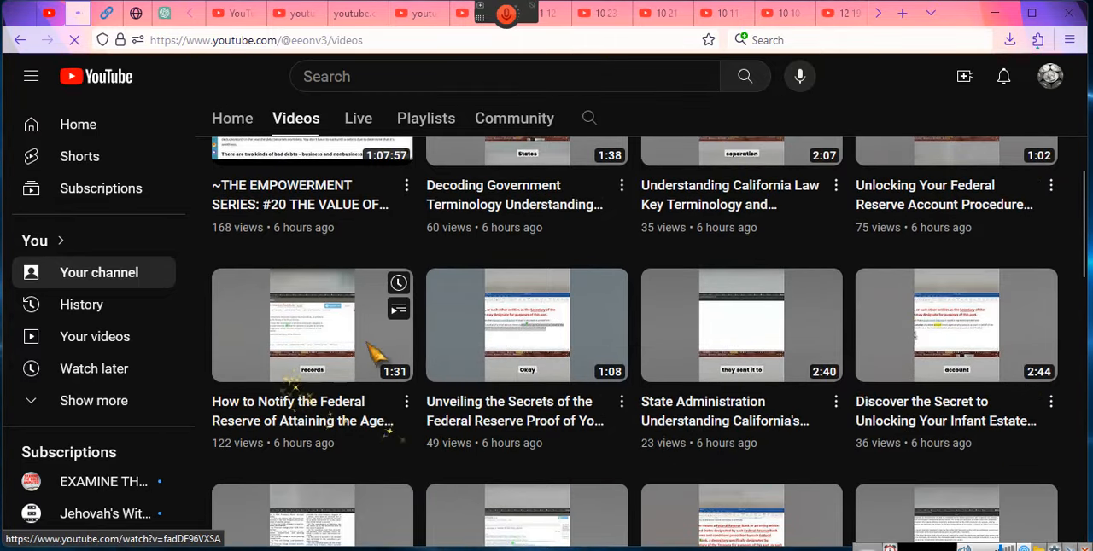
mouse_move(651, 363)
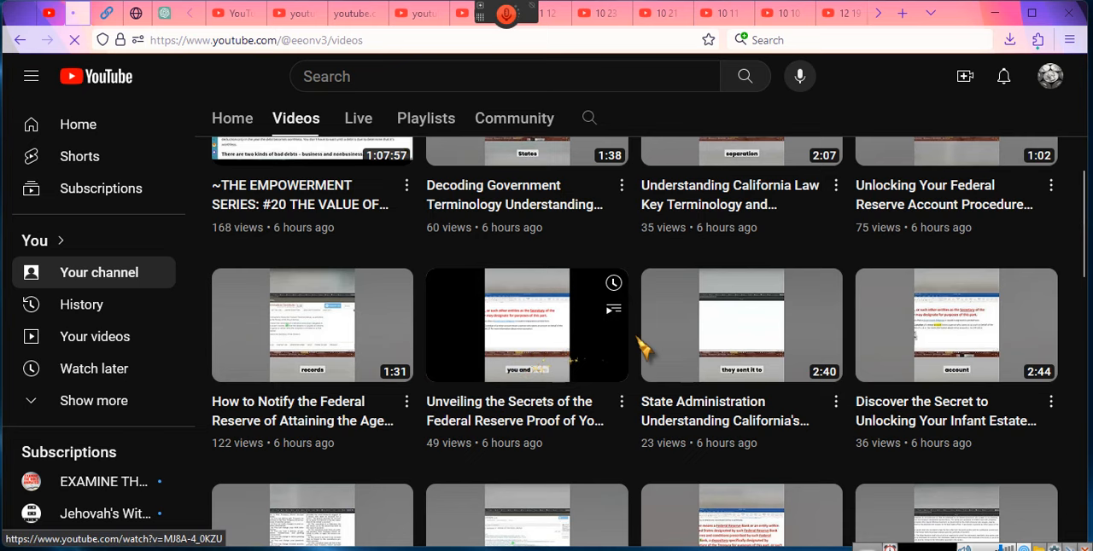
scroll(down, 3)
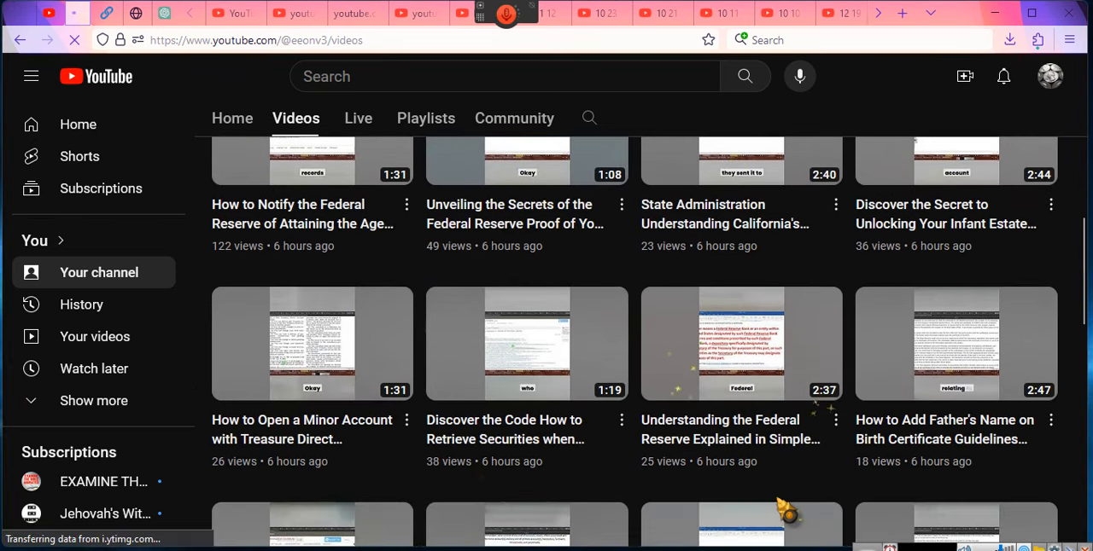
mouse_move(527, 343)
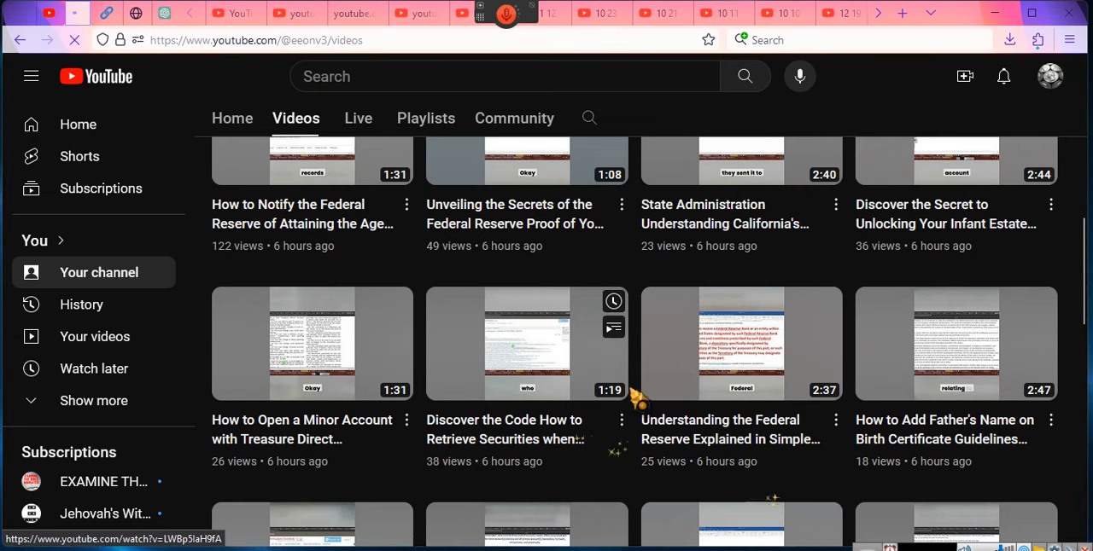
scroll(down, 3)
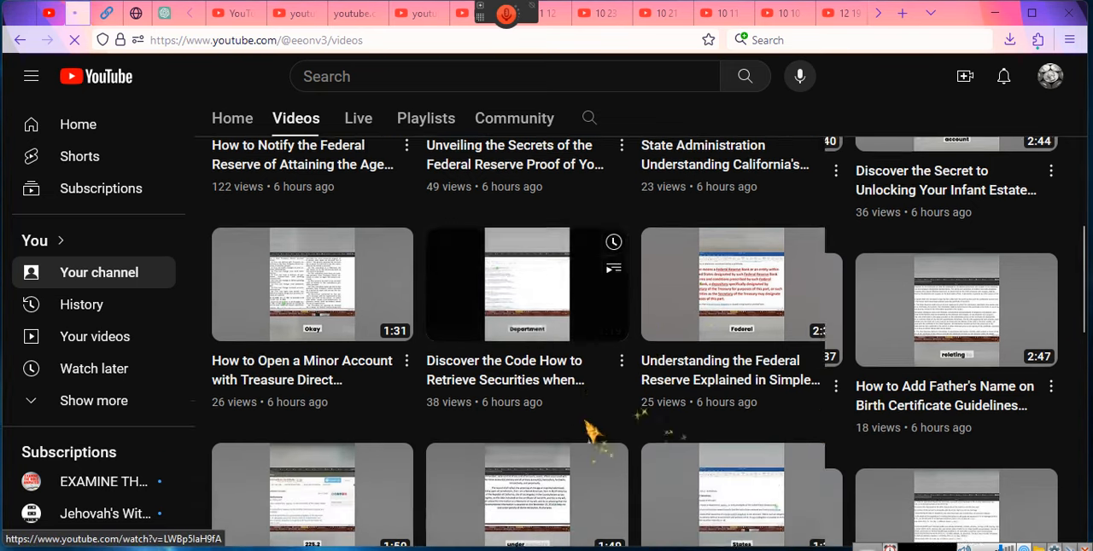
scroll(down, 3)
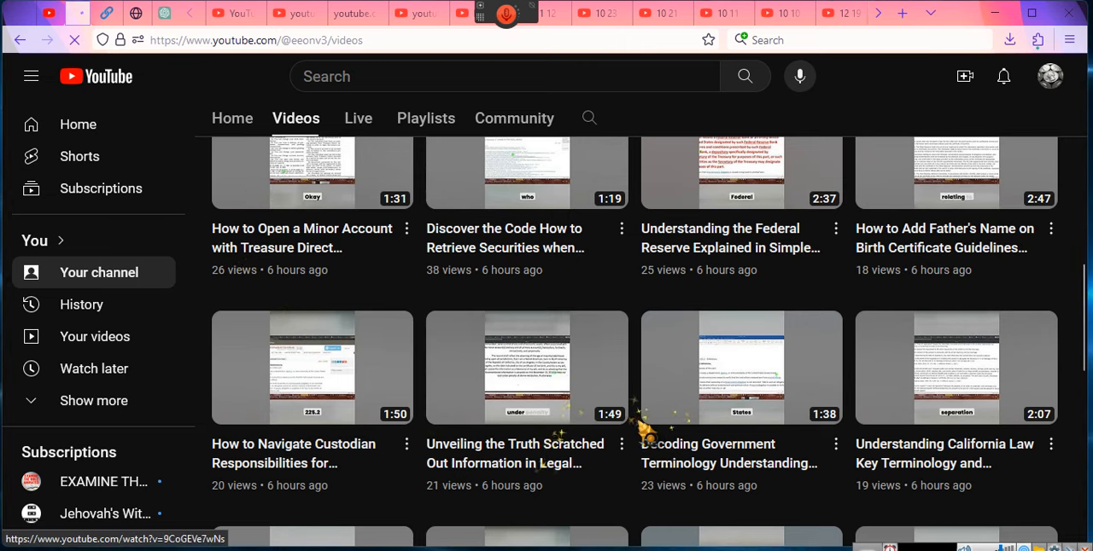
scroll(down, 3)
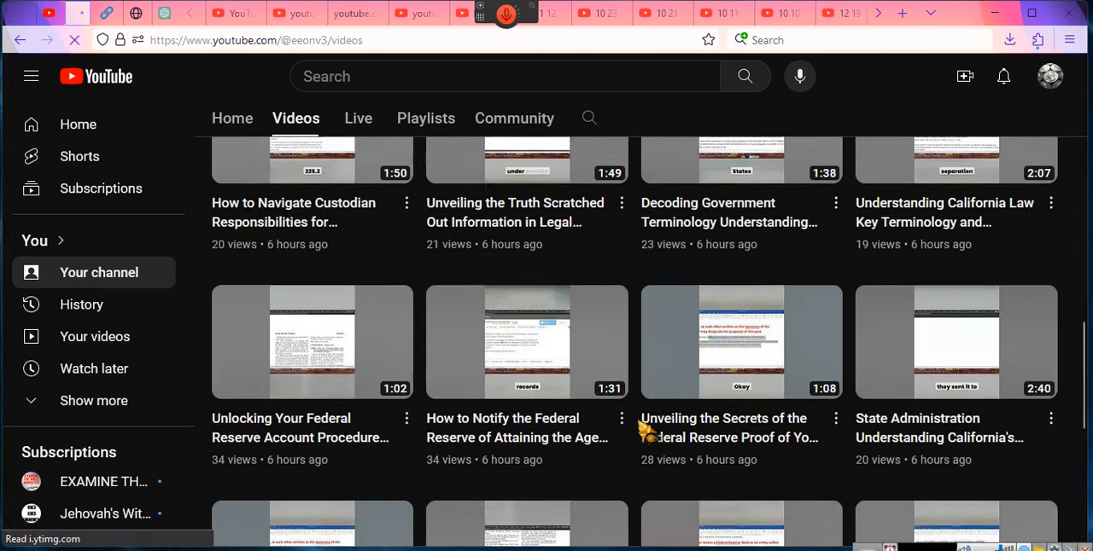
scroll(down, 3)
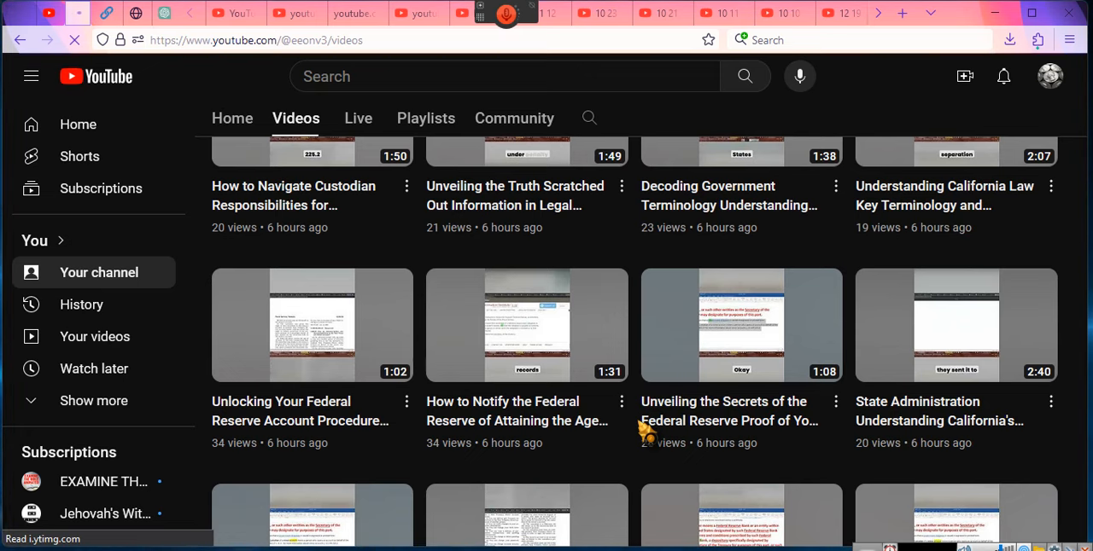
scroll(up, 3)
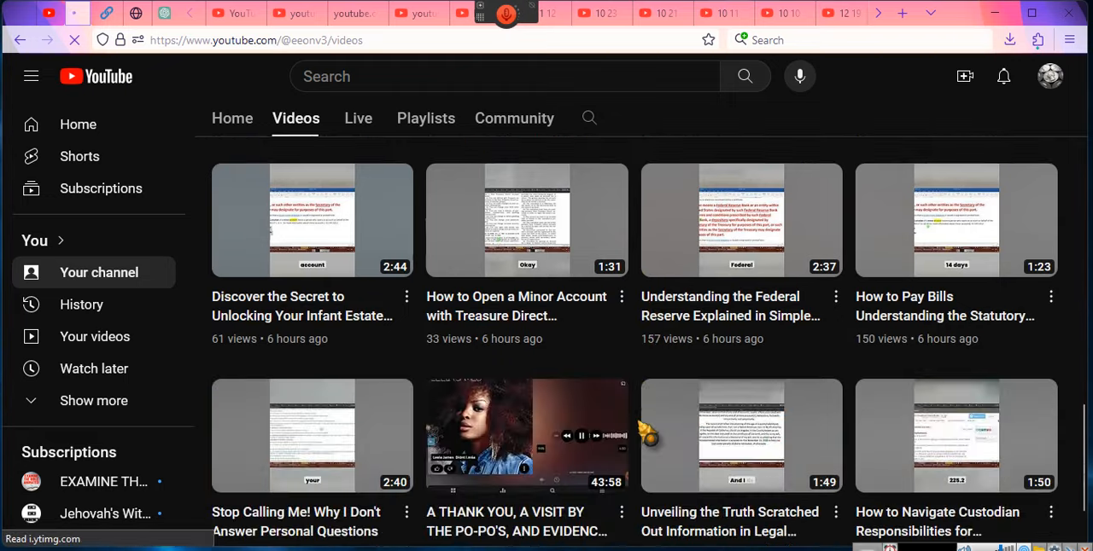
scroll(down, 3)
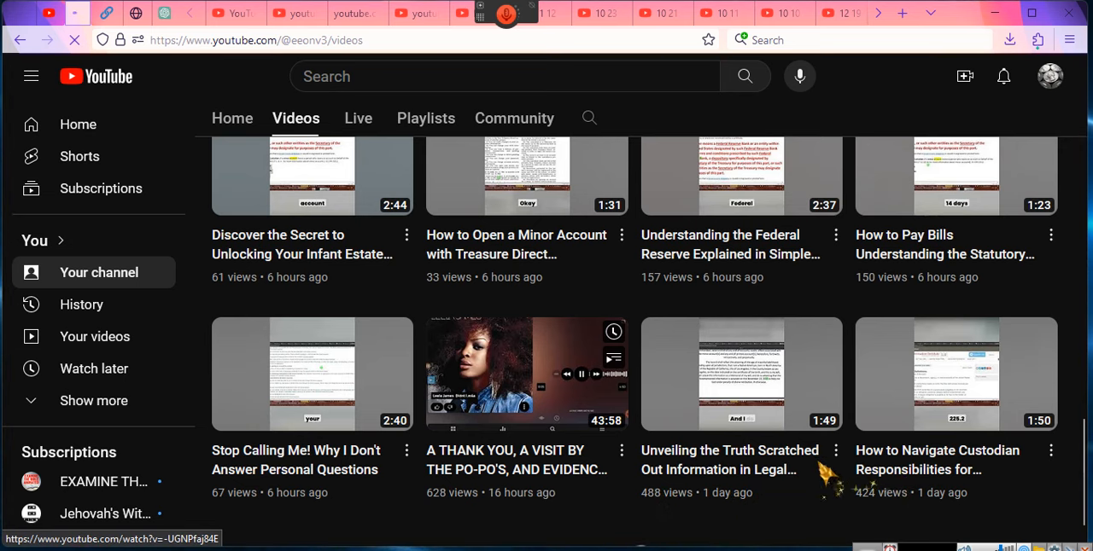
scroll(down, 3)
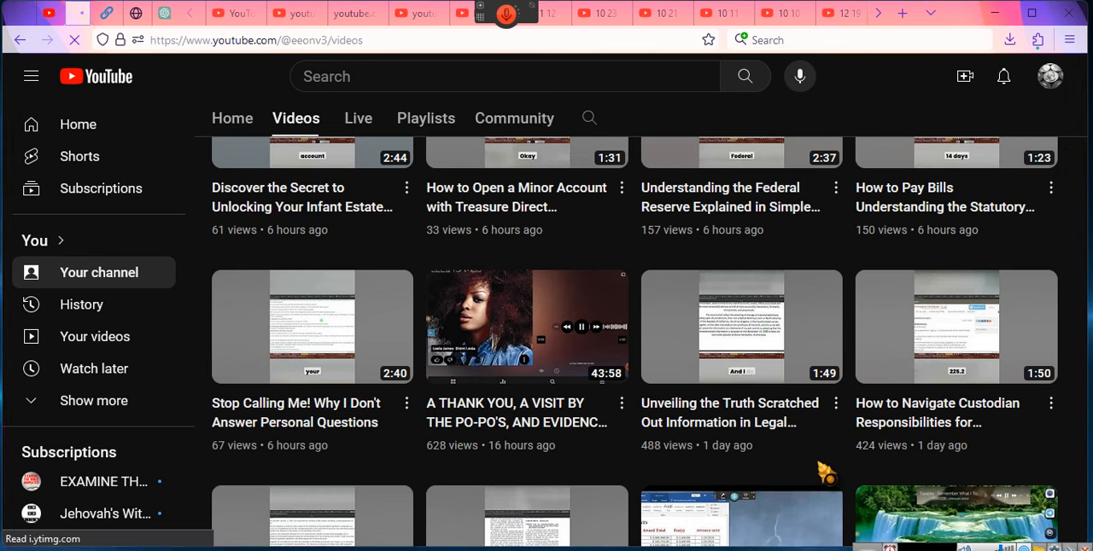
mouse_move(512, 444)
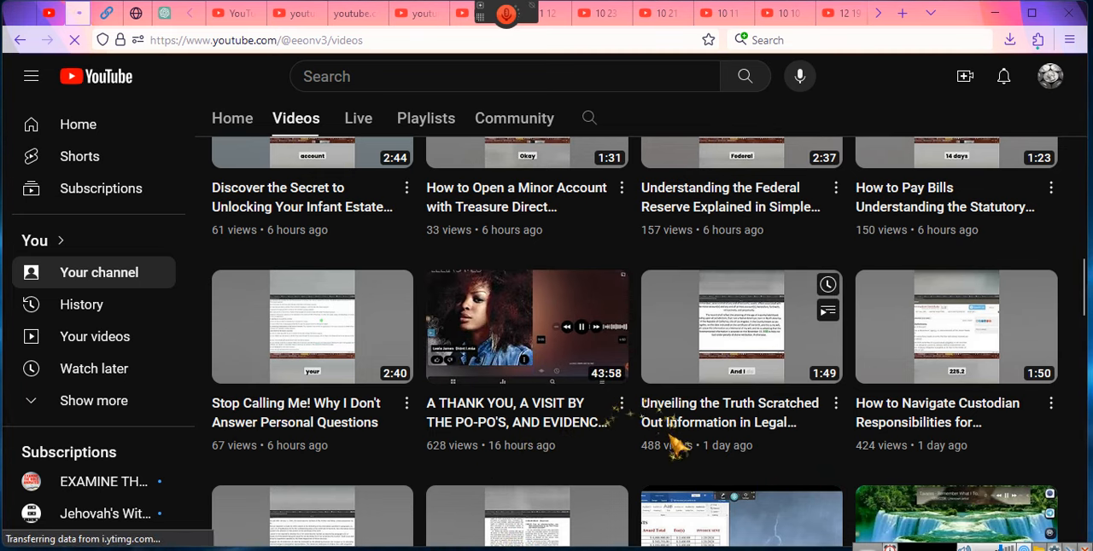
scroll(down, 3)
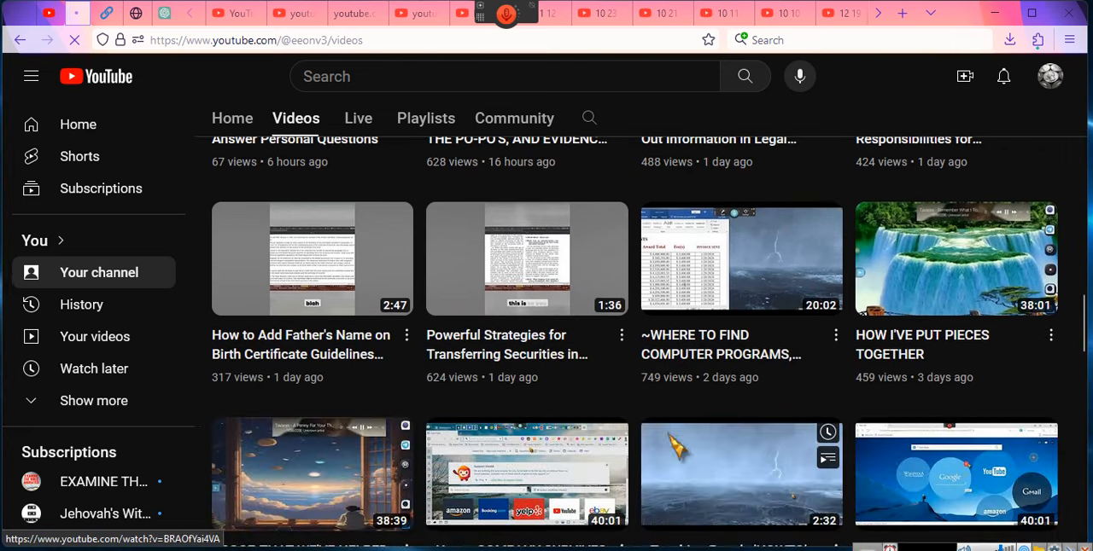
mouse_move(312, 350)
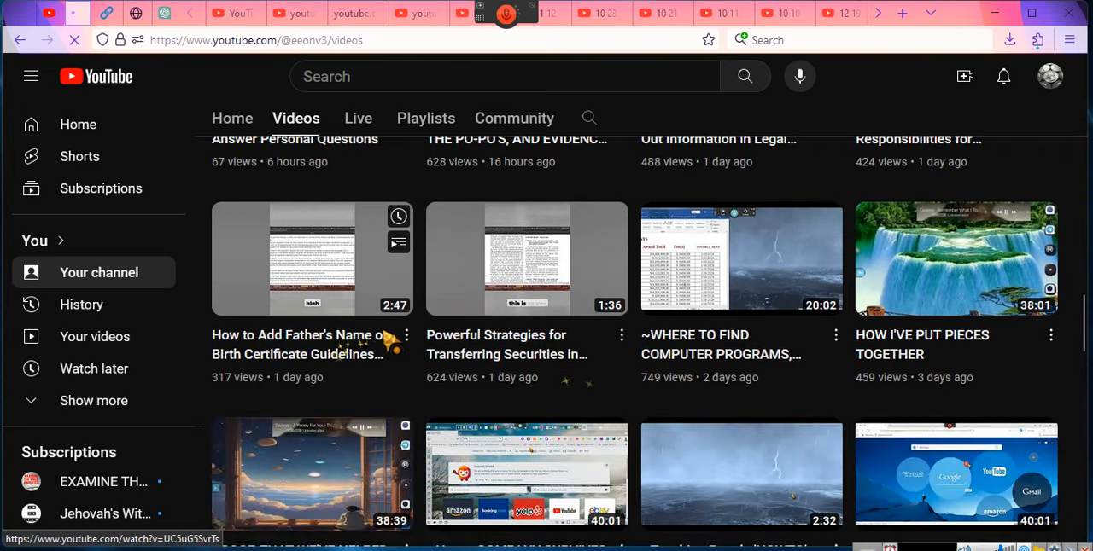
scroll(down, 3)
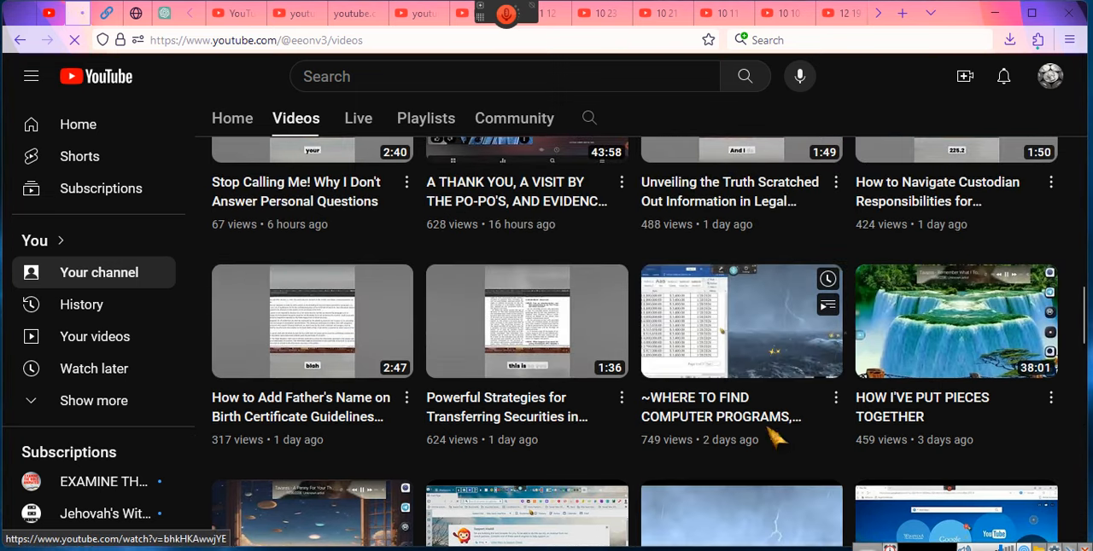
scroll(down, 3)
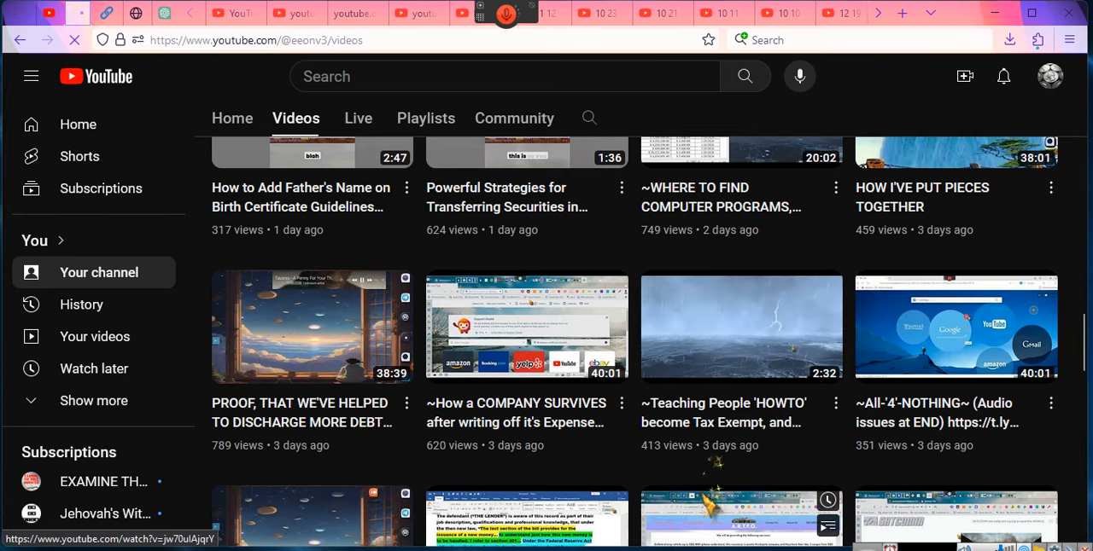
mouse_move(741, 328)
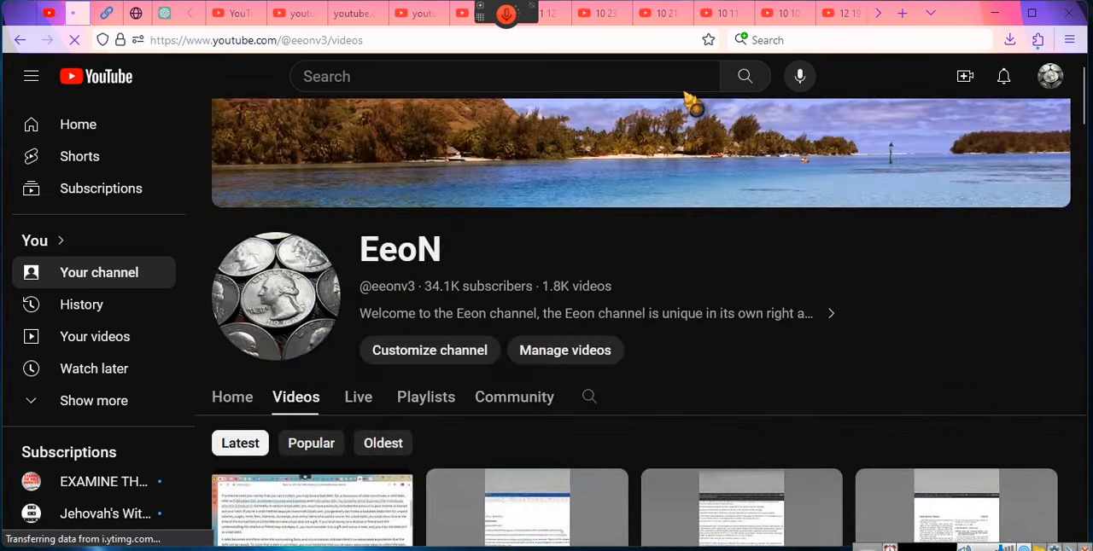
Step: Nudge the Videos tab so the first row, starting with 'THE EMPOWERMENT SERIES: #20', is fully visible
scroll(down, 3)
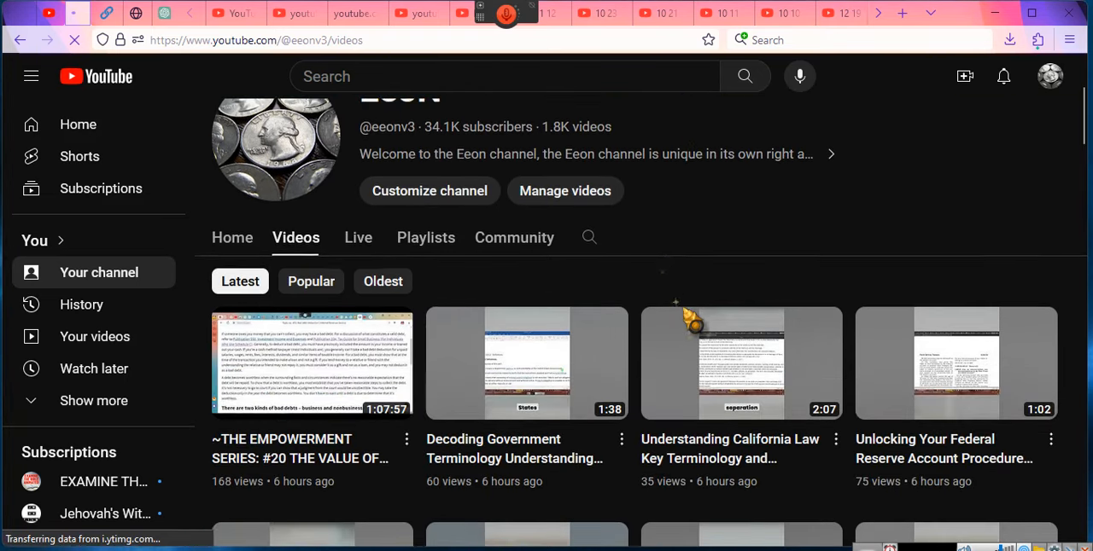
mouse_move(311, 363)
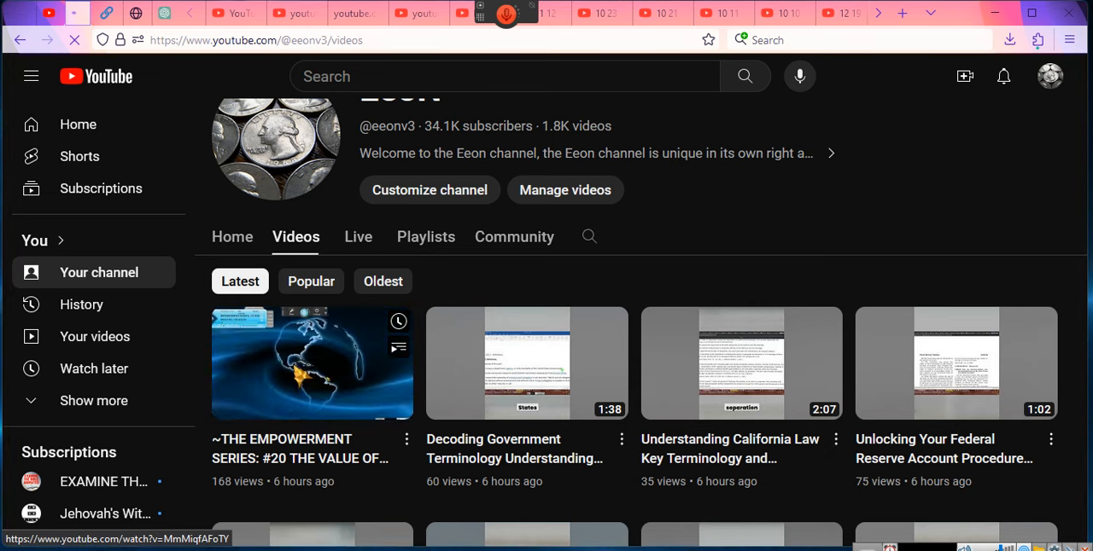
mouse_move(312, 363)
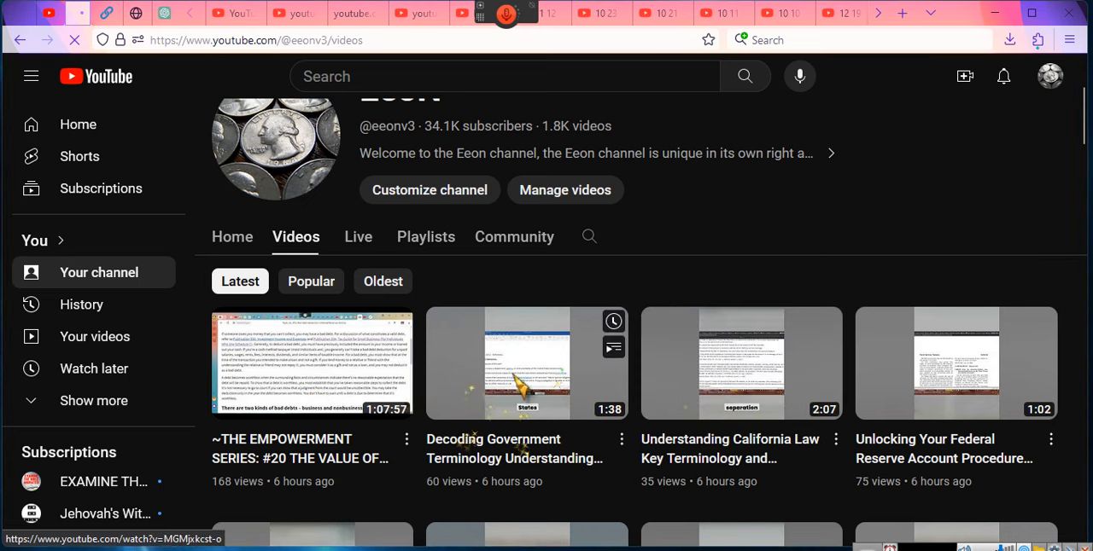
Step: Scroll to the second row, including 'How to Notify the Federal Reserve of Attaining the Age'
scroll(down, 3)
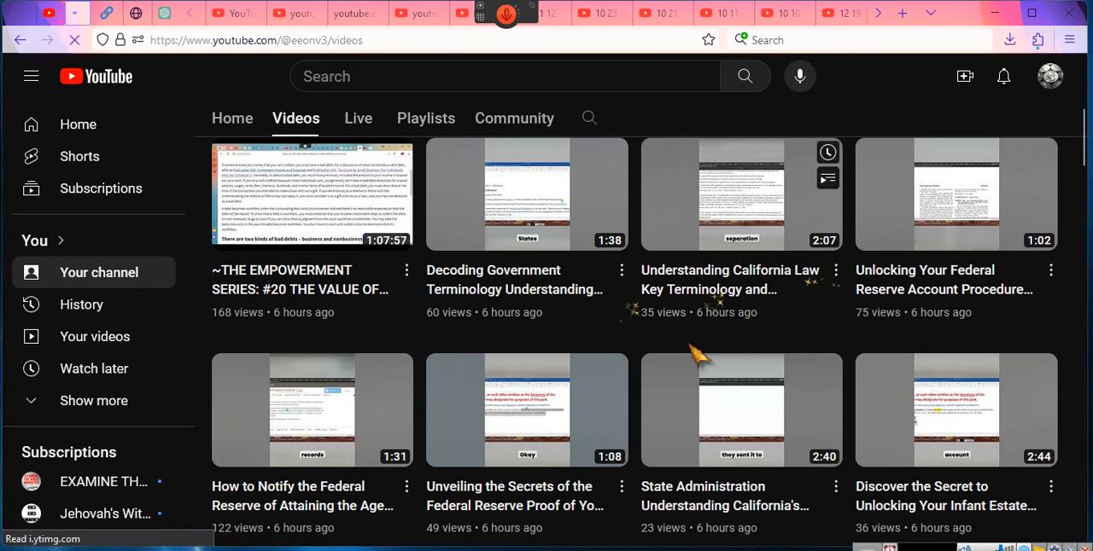
mouse_move(342, 427)
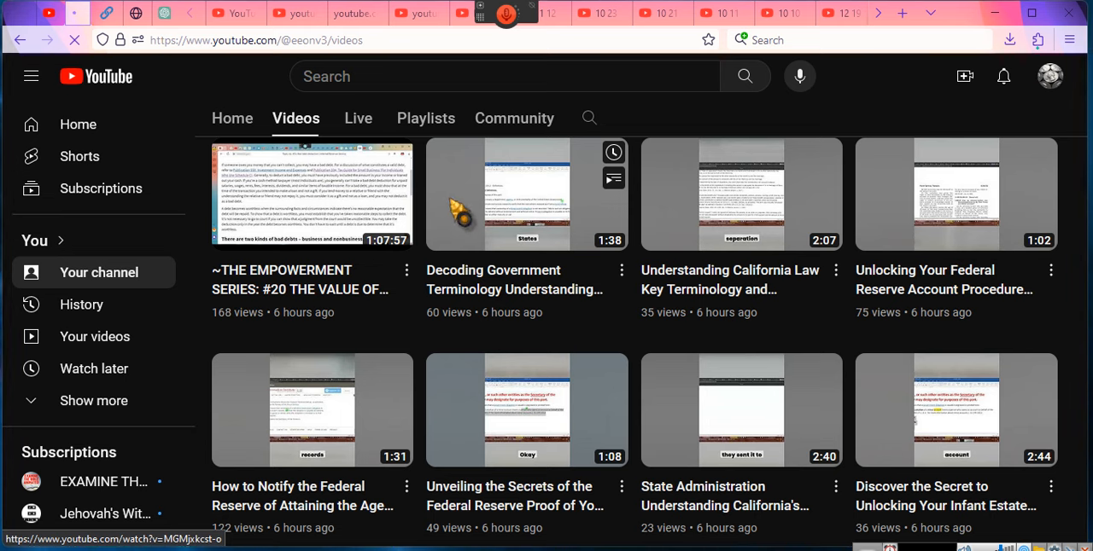
mouse_move(477, 214)
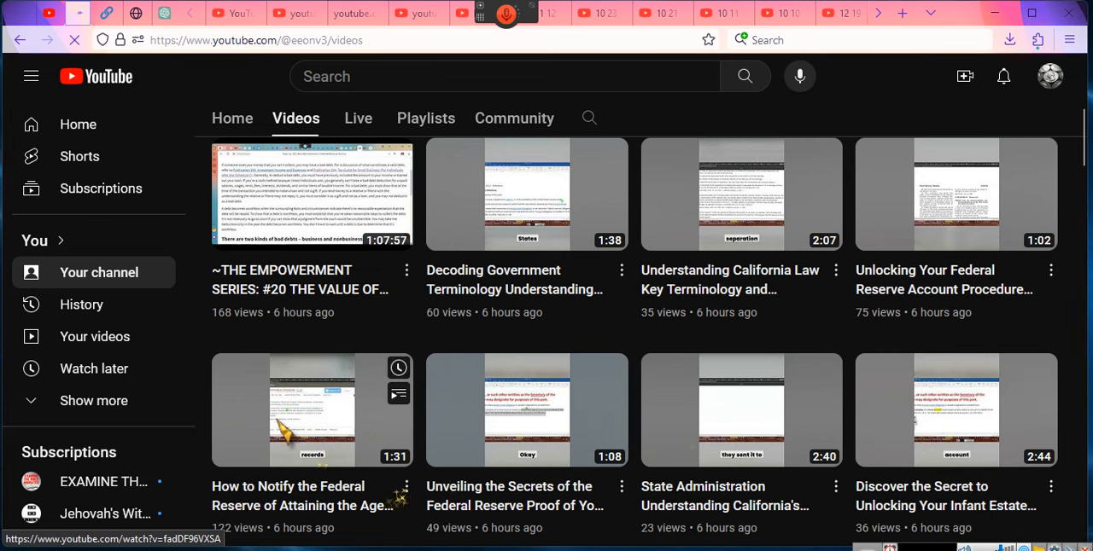
mouse_move(739, 422)
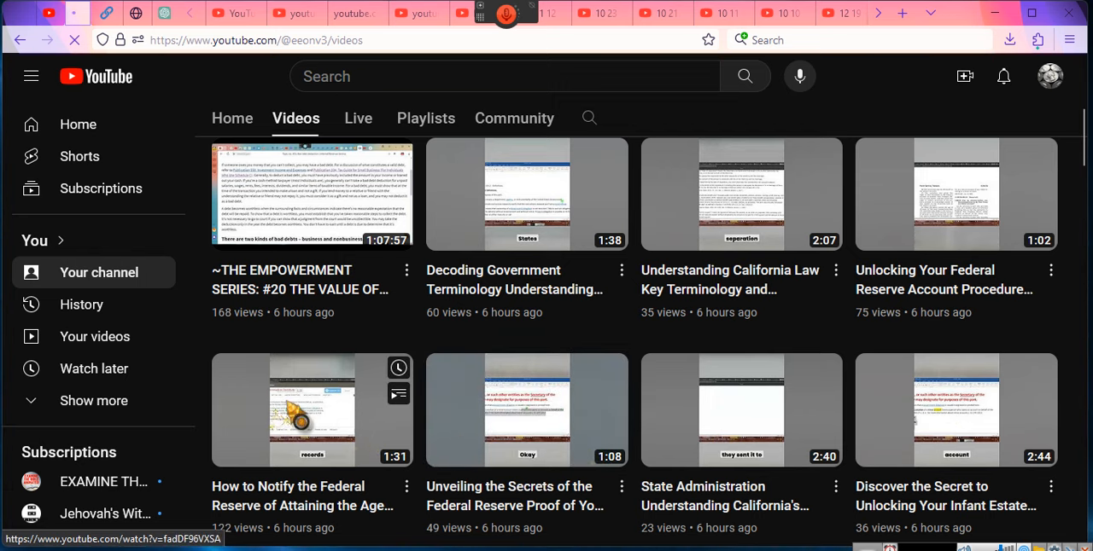
Step: Scroll past the Treasury Direct clips to 'How to Navigate Custodian Responsibilities' and 'Decoding Government Terminology'
scroll(down, 3)
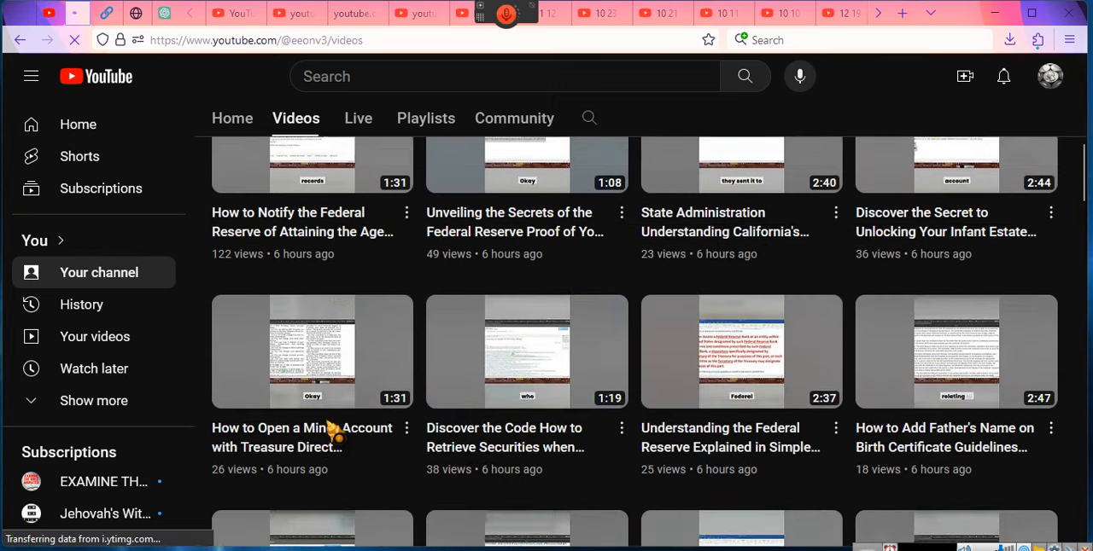
scroll(down, 3)
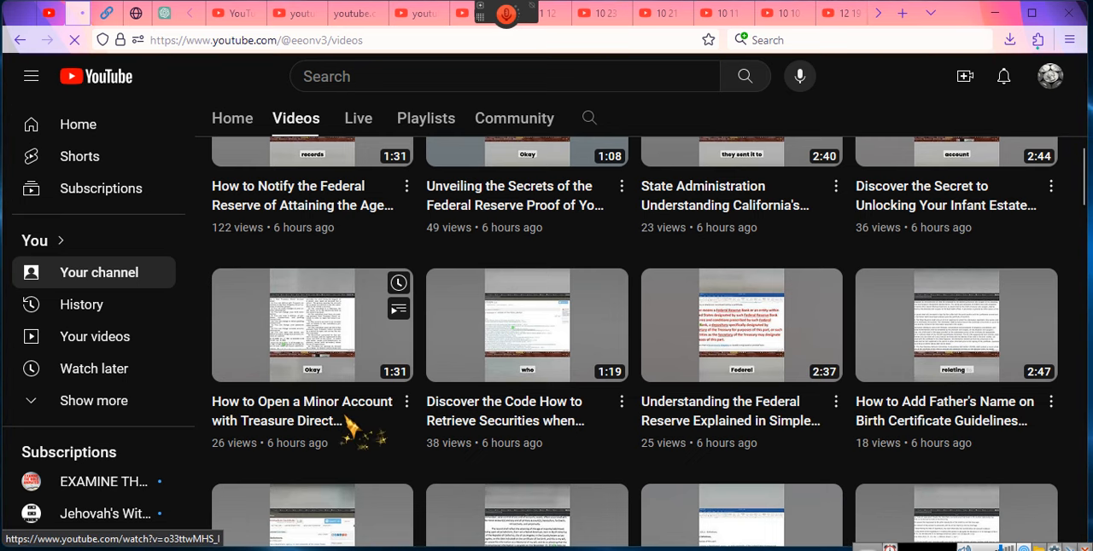
mouse_move(368, 419)
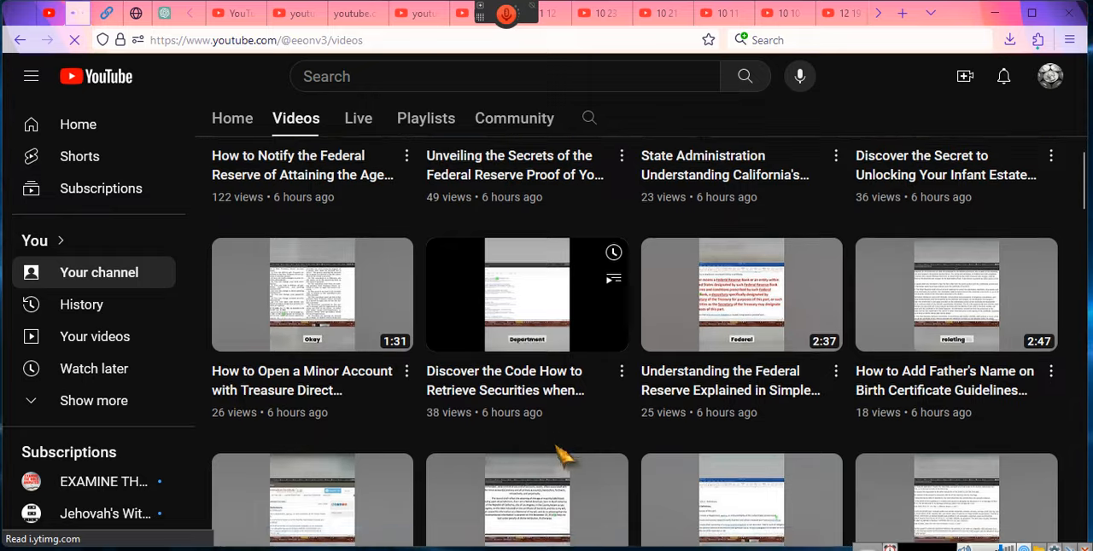
scroll(down, 3)
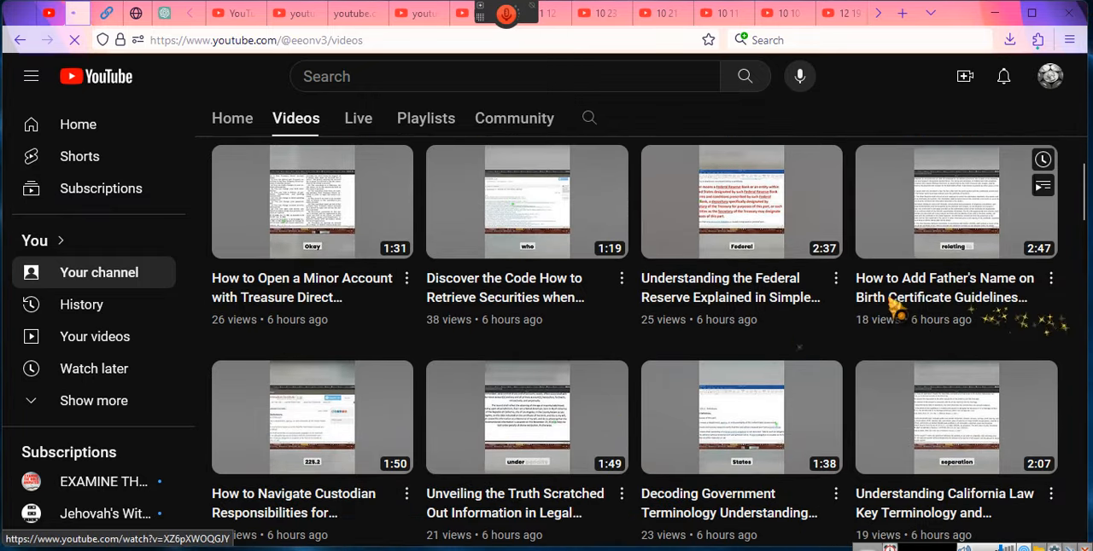
scroll(down, 3)
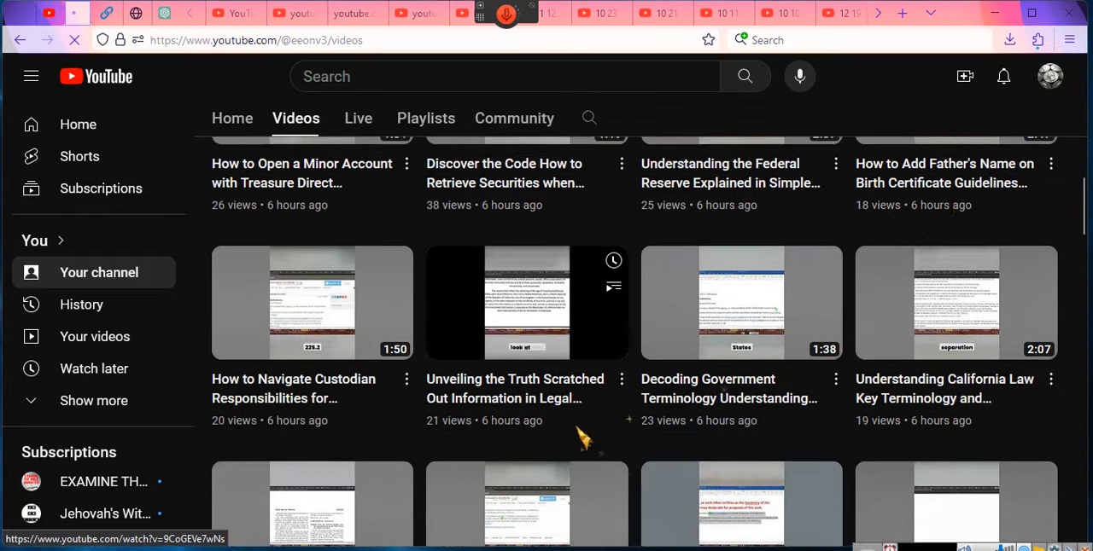
scroll(down, 3)
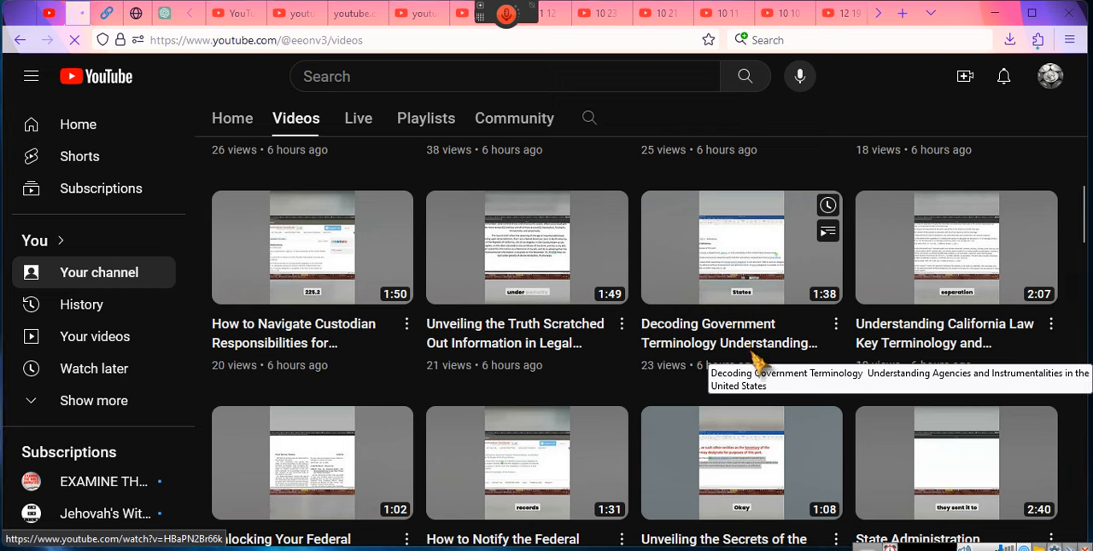
Step: Scroll one row further to 'Unlocking Your Federal Reserve Account Procedure' and 'State Administration'
scroll(down, 3)
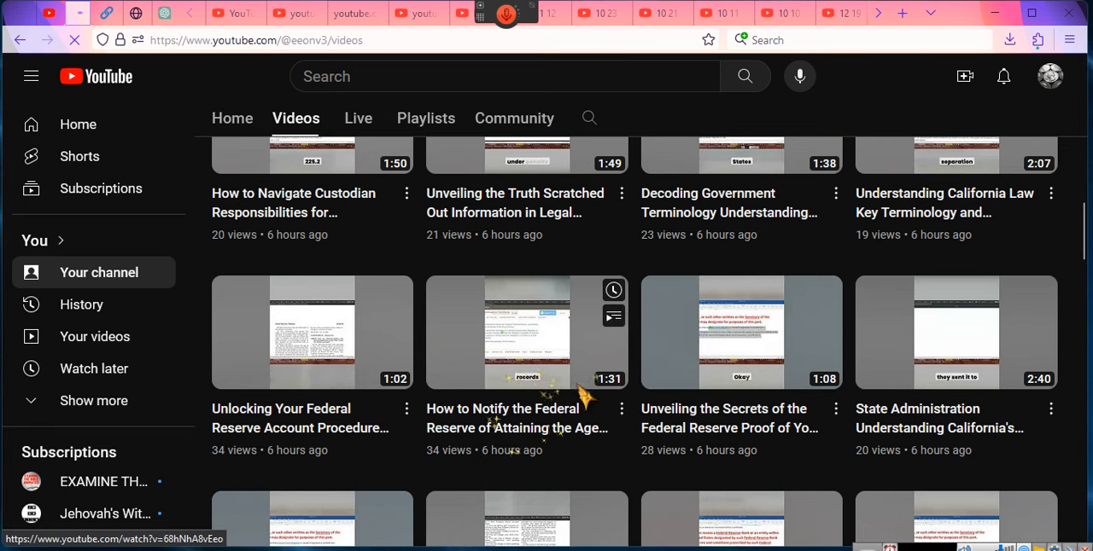
mouse_move(516, 391)
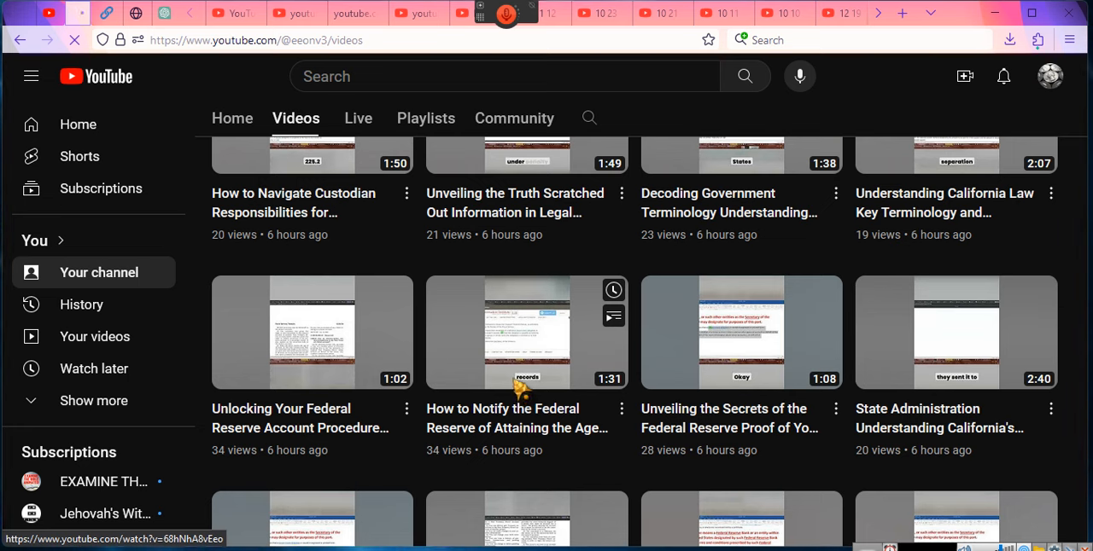
mouse_move(521, 396)
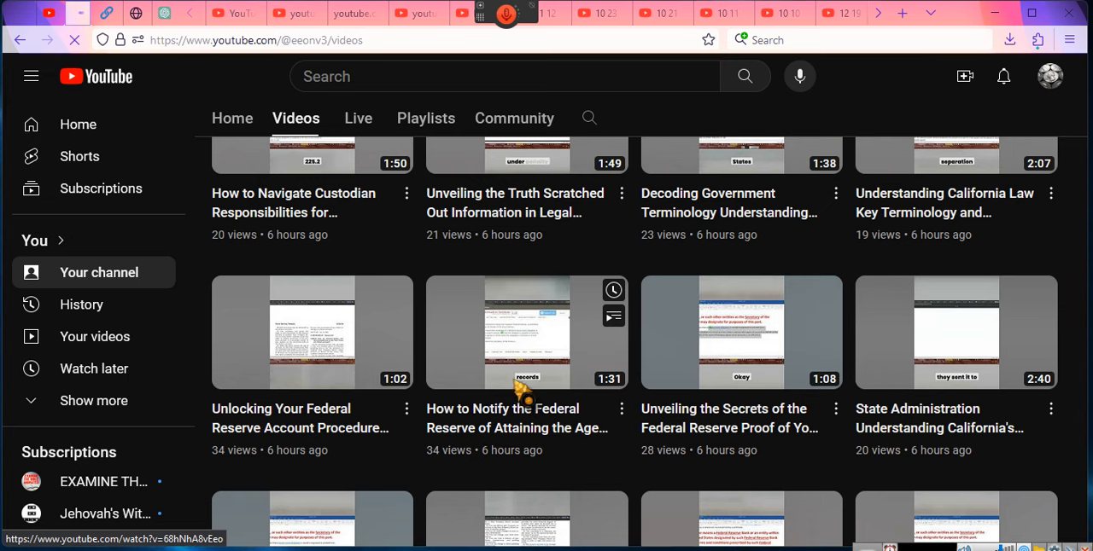
mouse_move(517, 393)
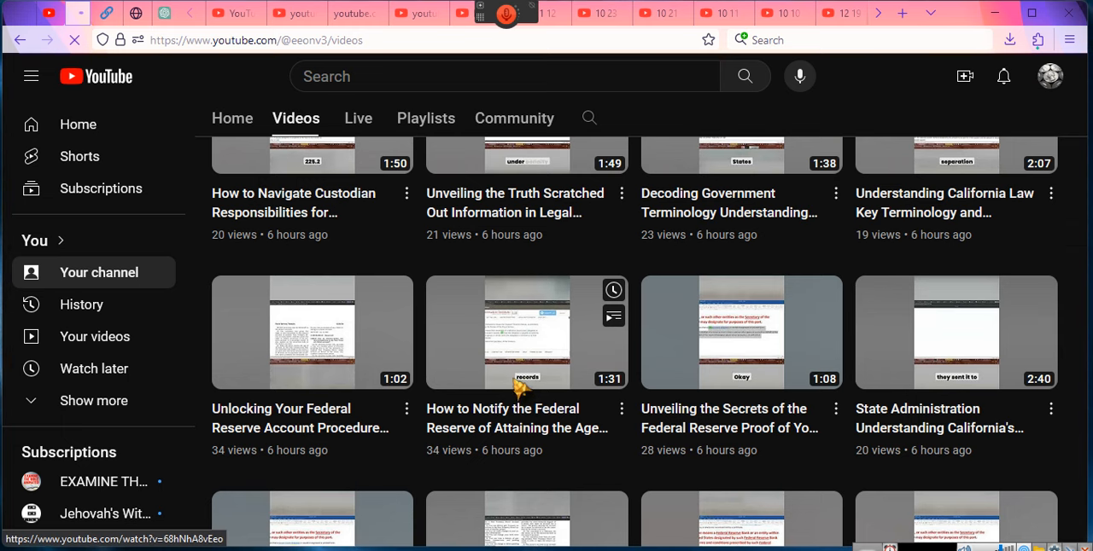
mouse_move(521, 397)
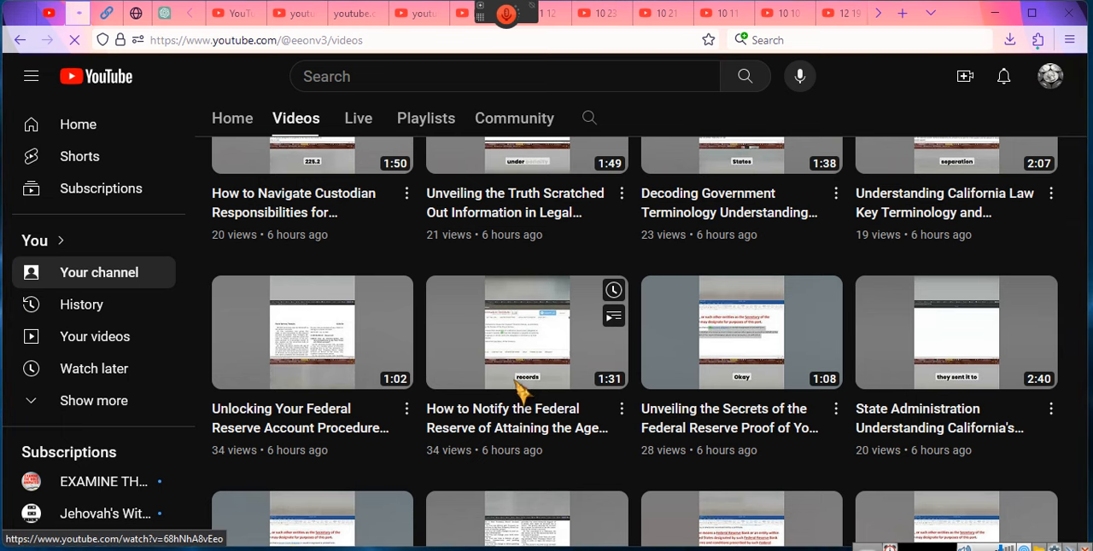
mouse_move(651, 300)
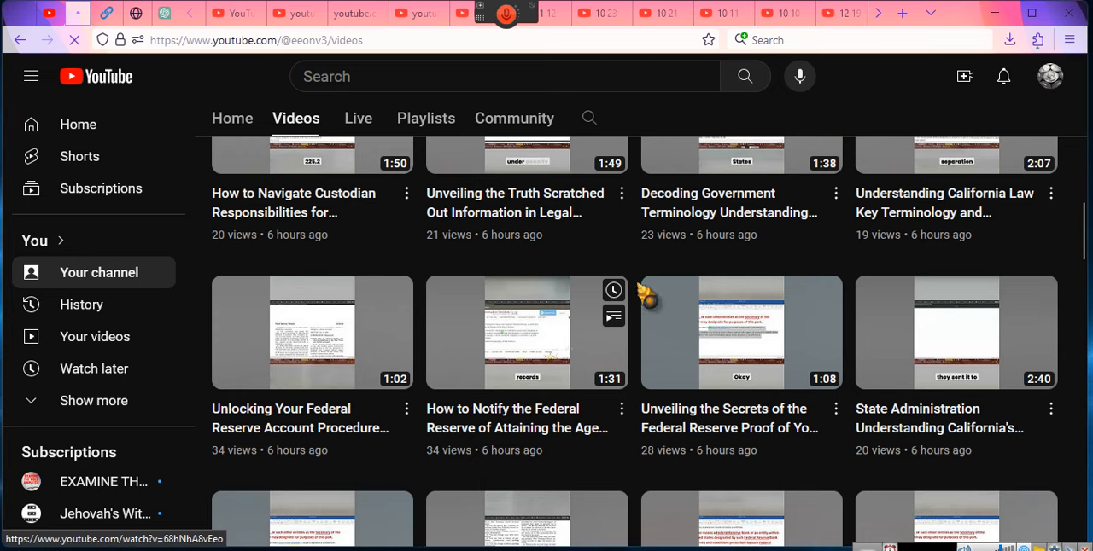